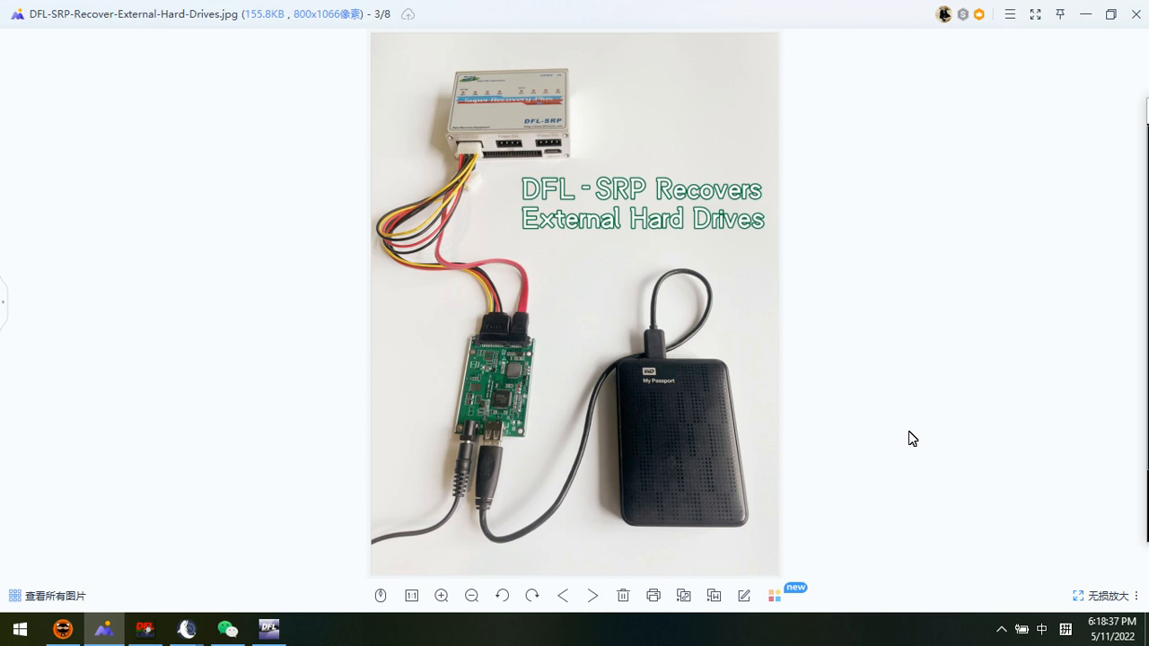
pyautogui.moveTo(561, 388)
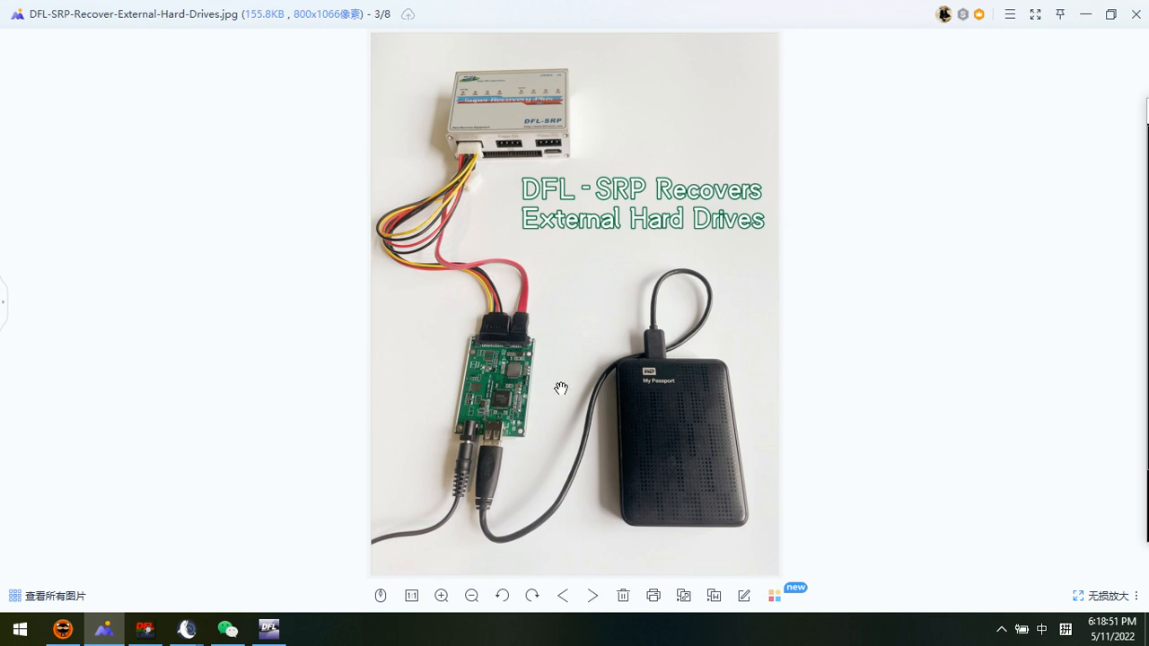
pyautogui.moveTo(473, 379)
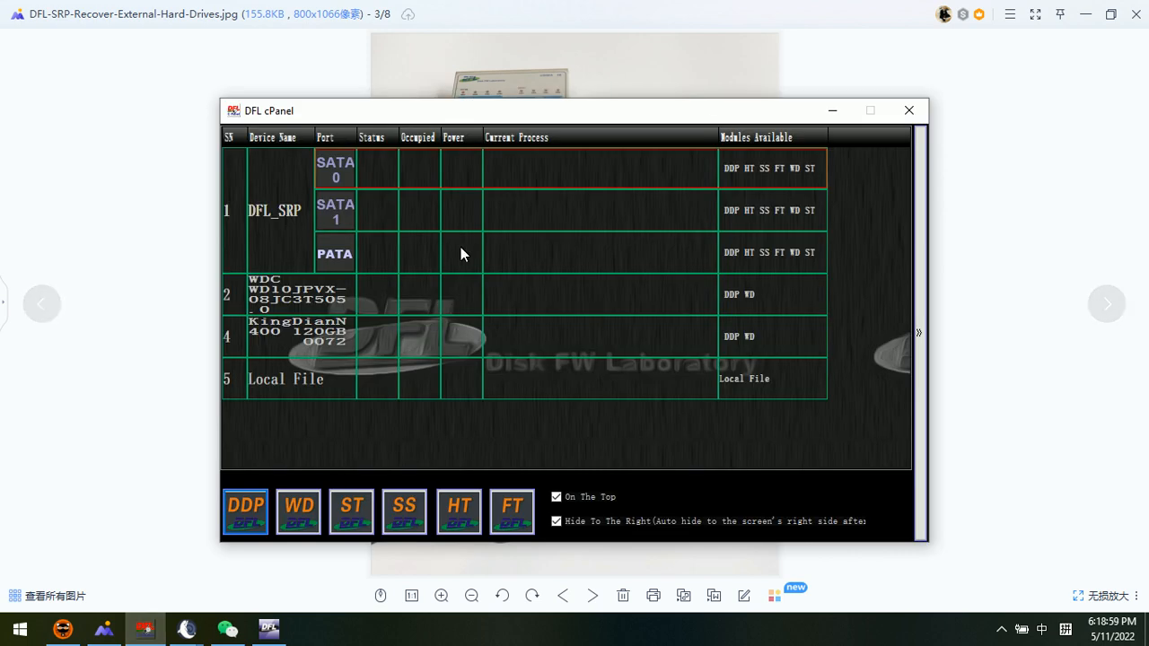
pyautogui.moveTo(424, 303)
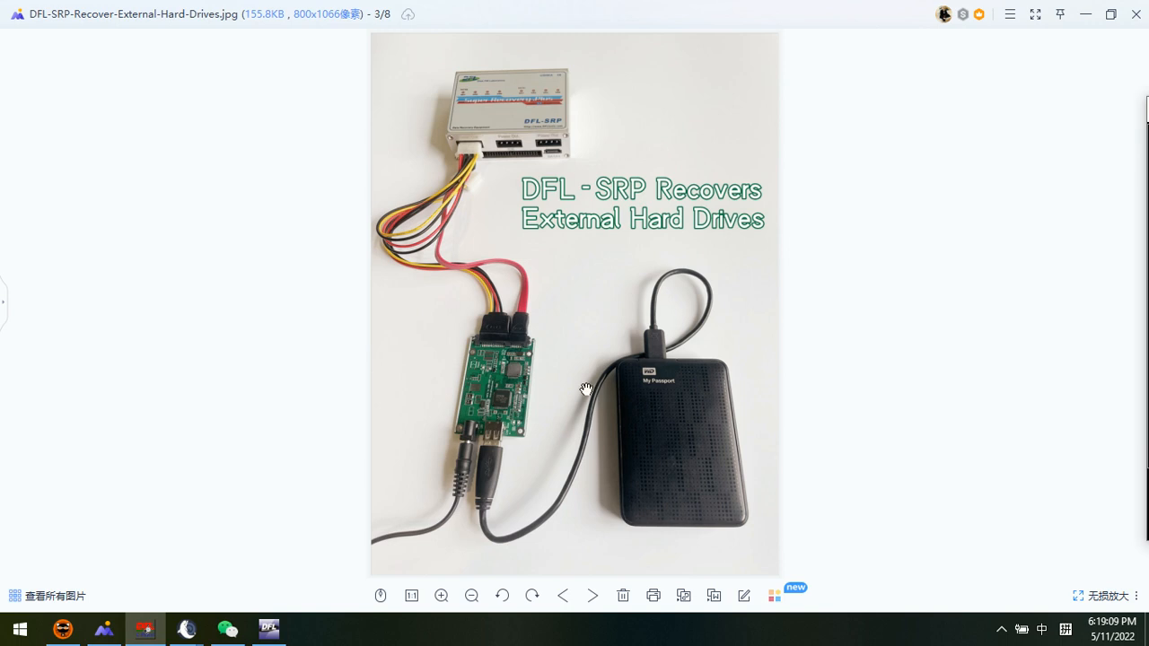
pyautogui.moveTo(496, 370)
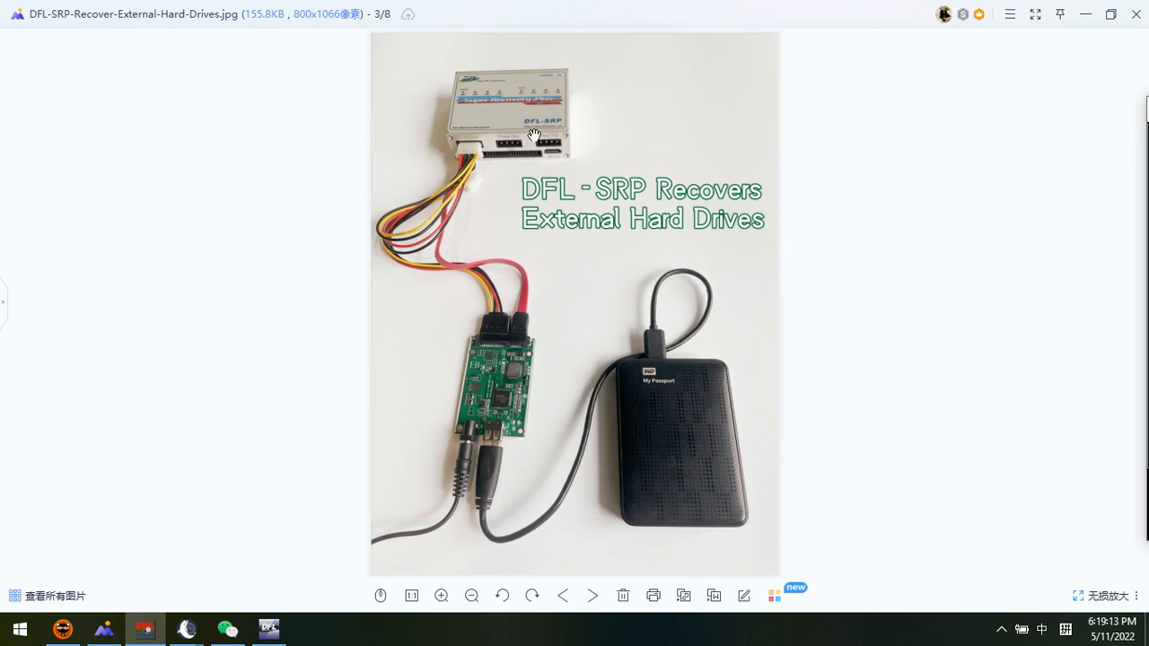
# Power on the source drive and open WD My Passport (SATA 0) for file extraction
pyautogui.click(268, 629)
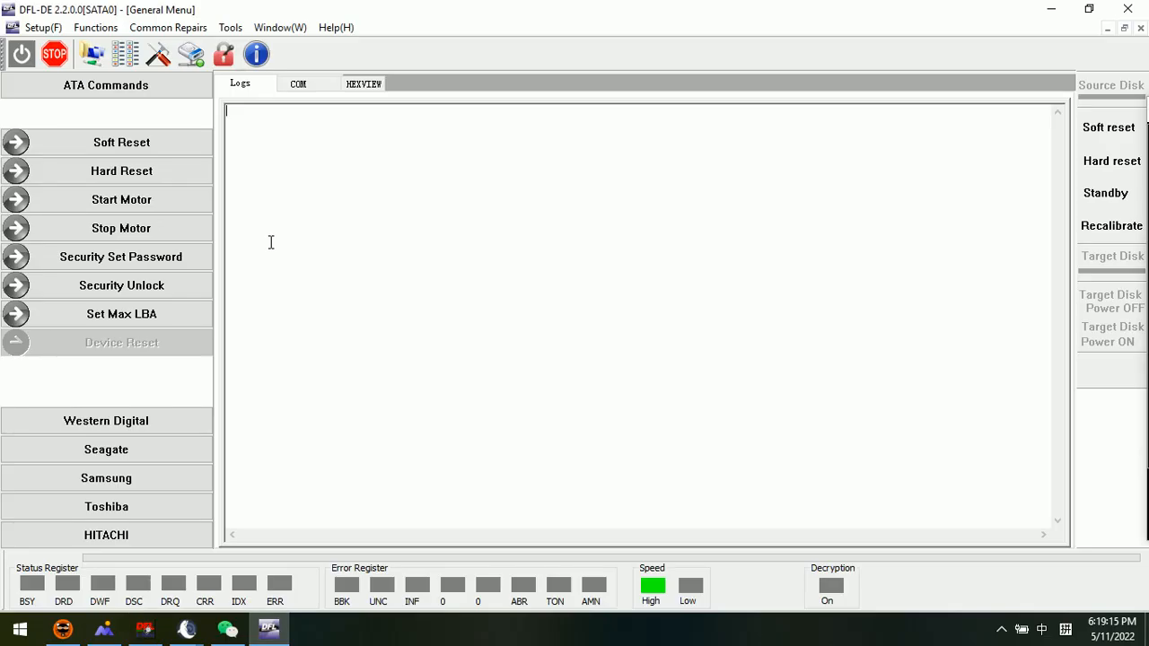
pyautogui.moveTo(20, 54)
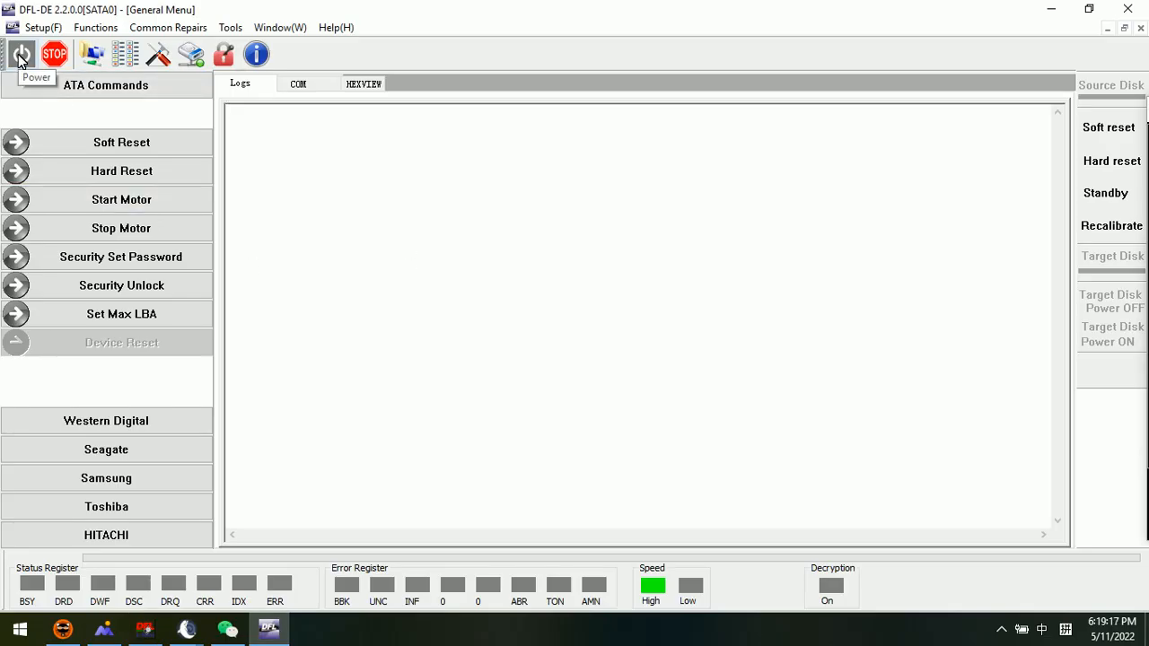
pyautogui.click(20, 54)
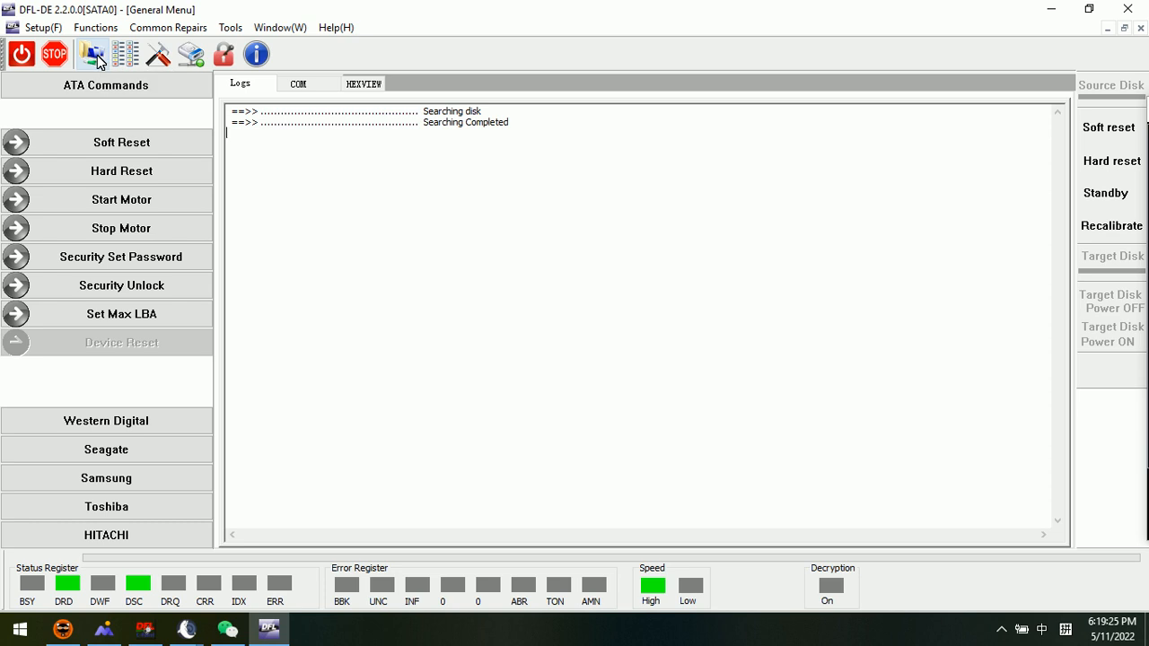
pyautogui.click(91, 54)
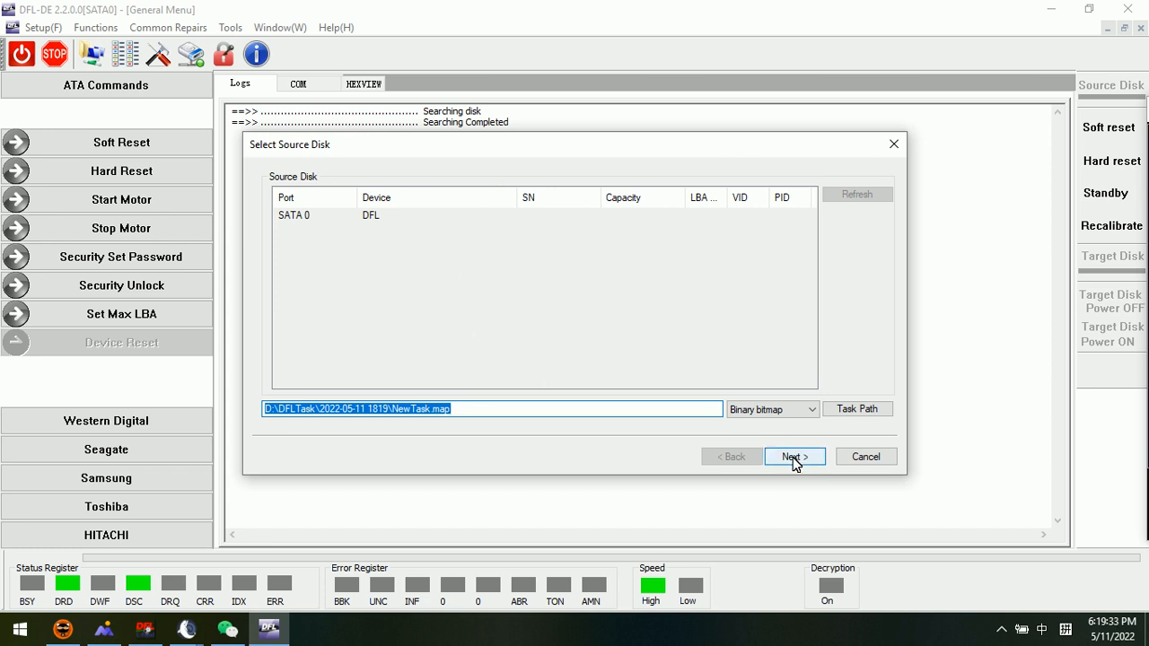
pyautogui.click(793, 456)
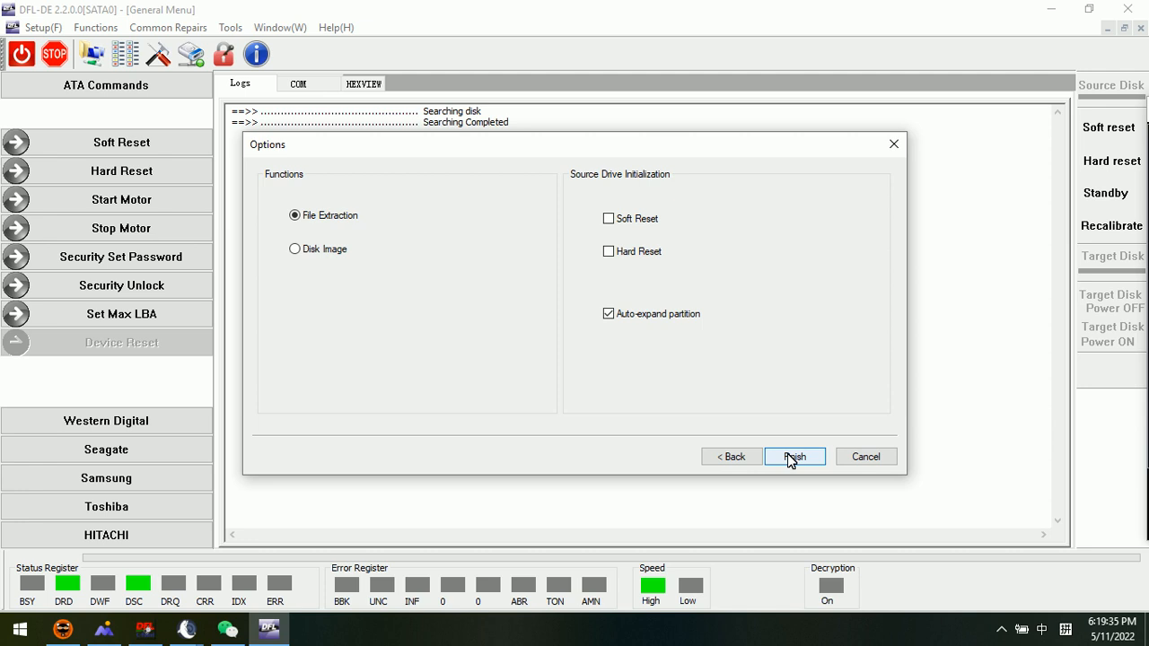
pyautogui.click(794, 456)
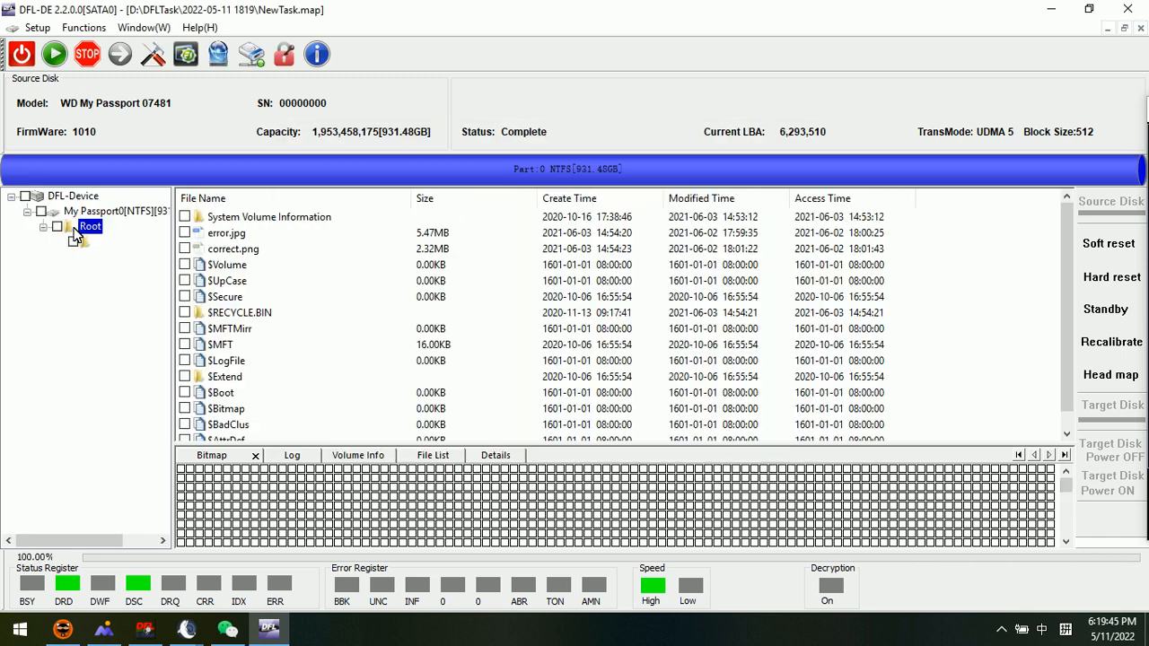
# Expand Root, tick error.jpg and System Volume Information, and choose Recover Selected Files
pyautogui.click(44, 226)
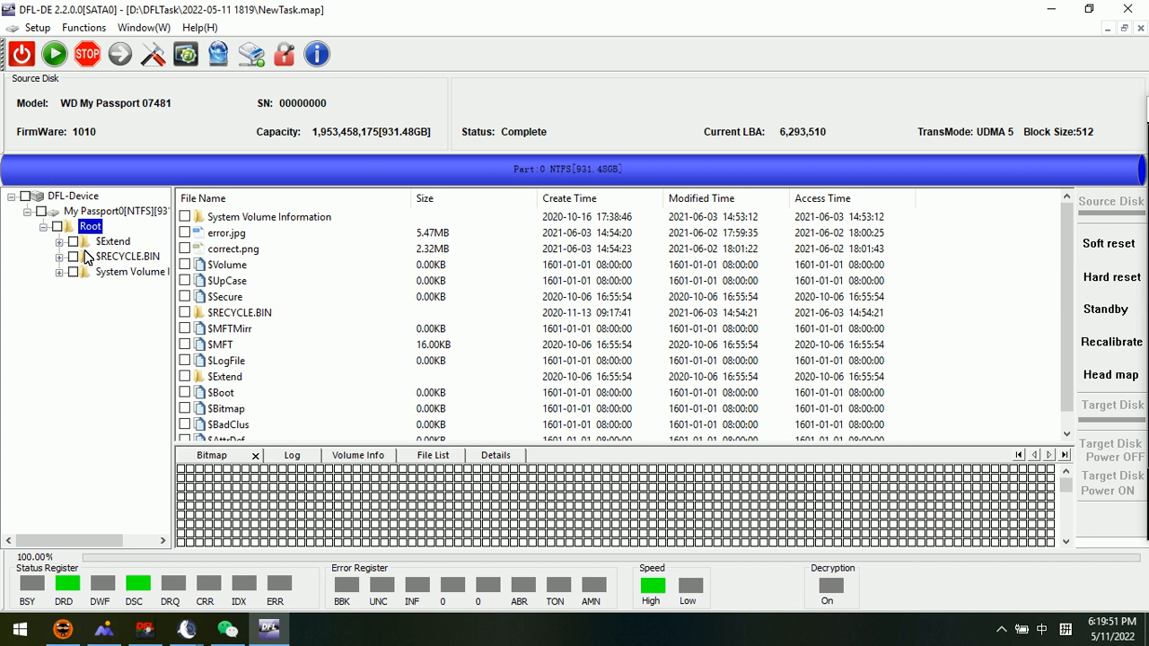
pyautogui.moveTo(260, 312)
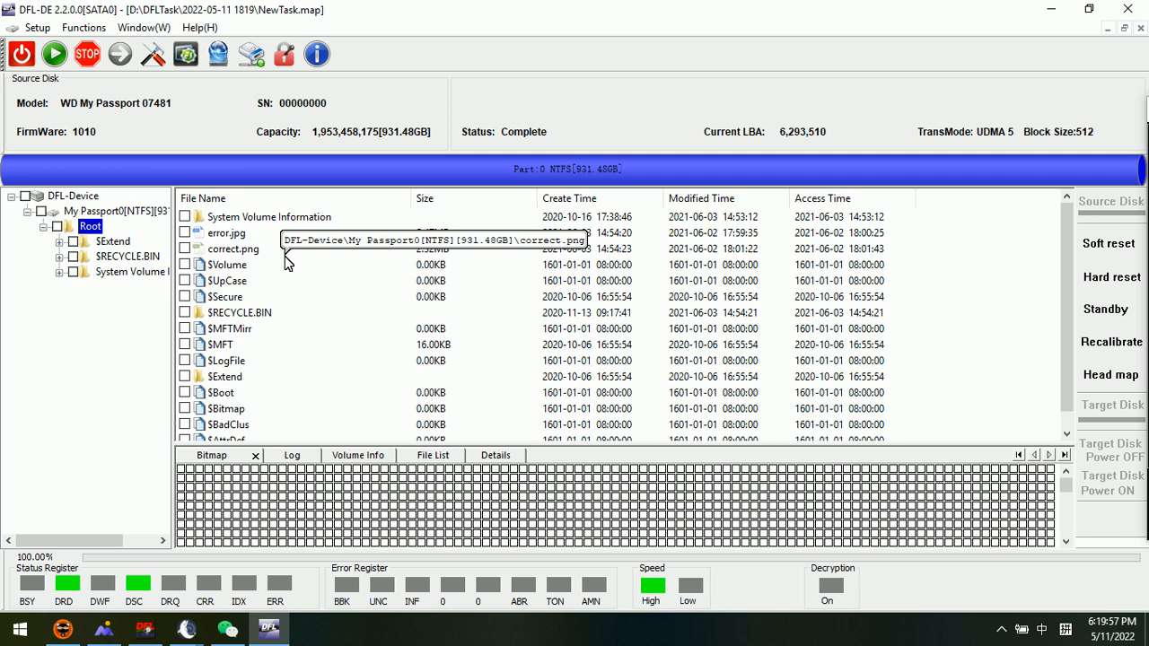
pyautogui.rightClick(226, 232)
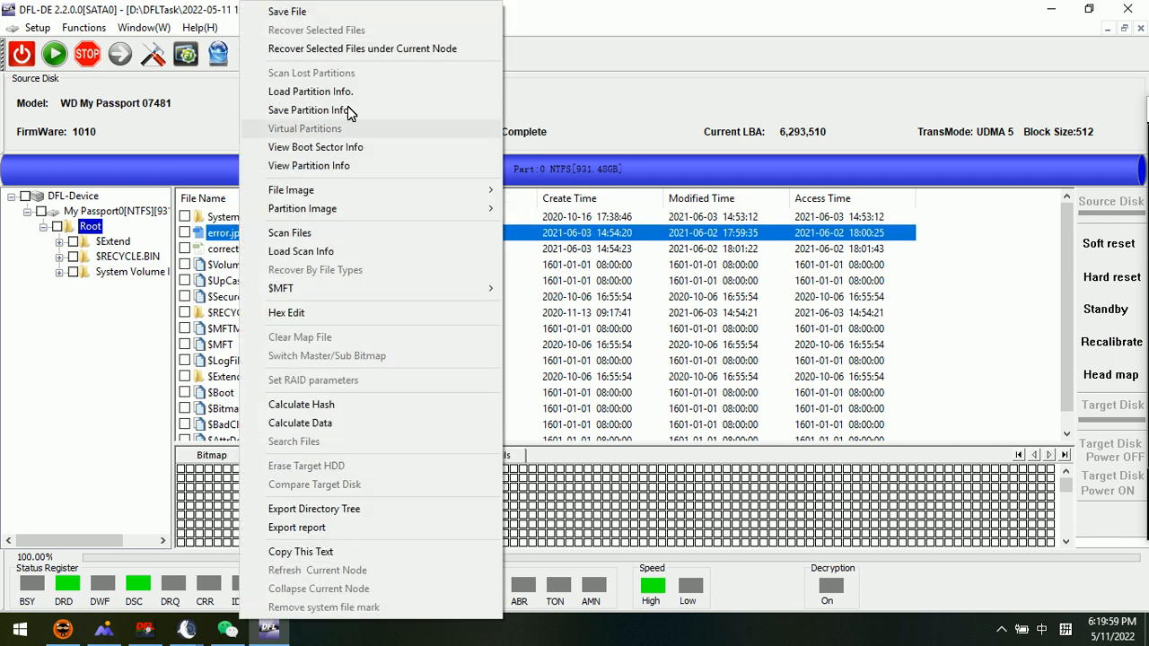
pyautogui.moveTo(305, 48)
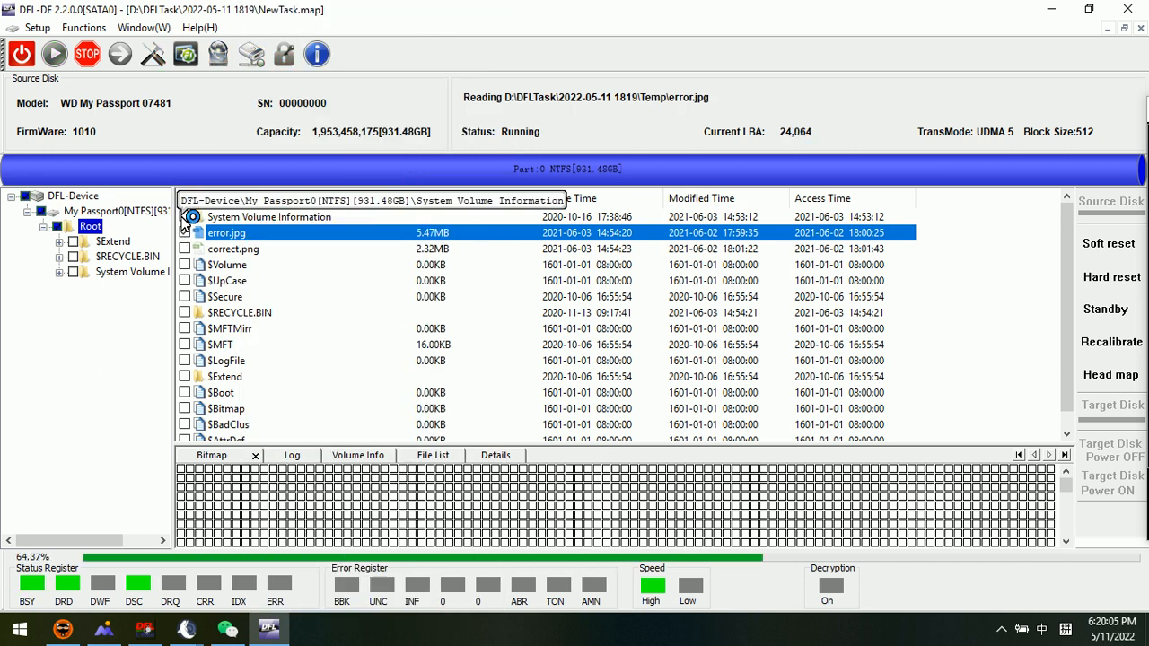
pyautogui.doubleClick(226, 233)
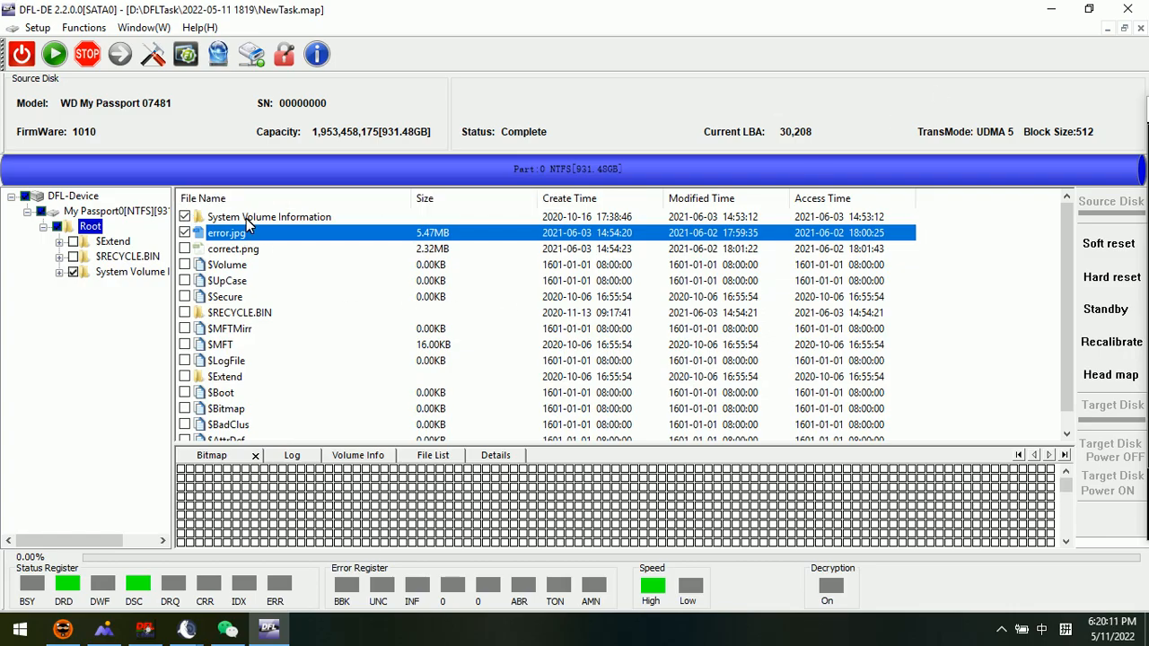
pyautogui.rightClick(226, 232)
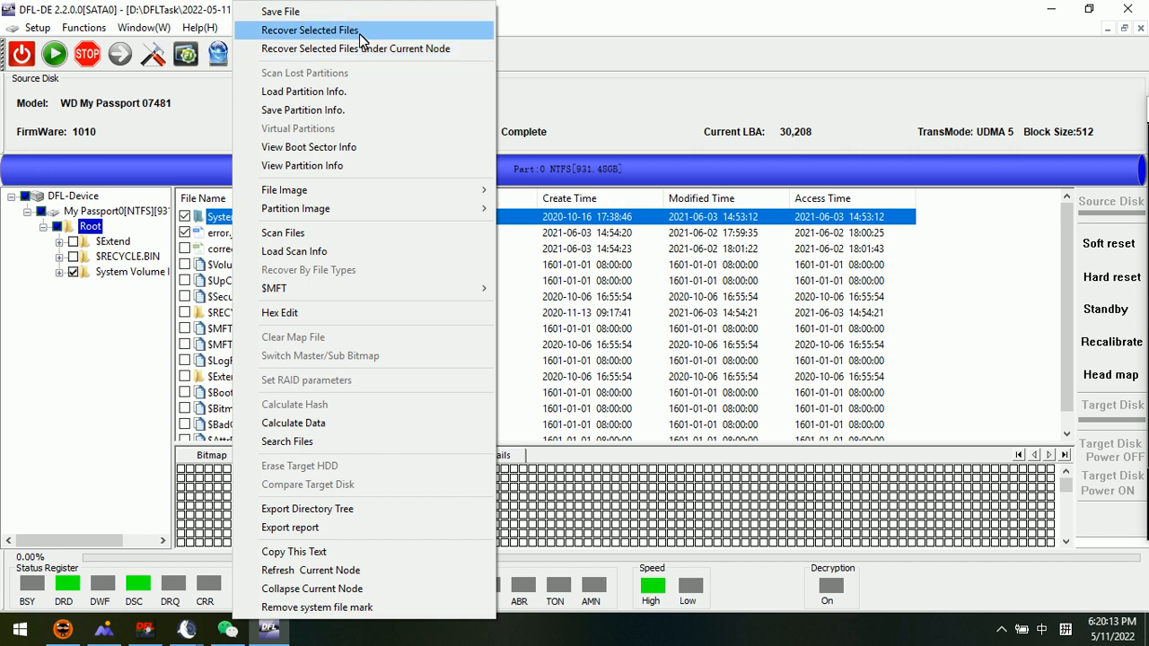
pyautogui.click(310, 30)
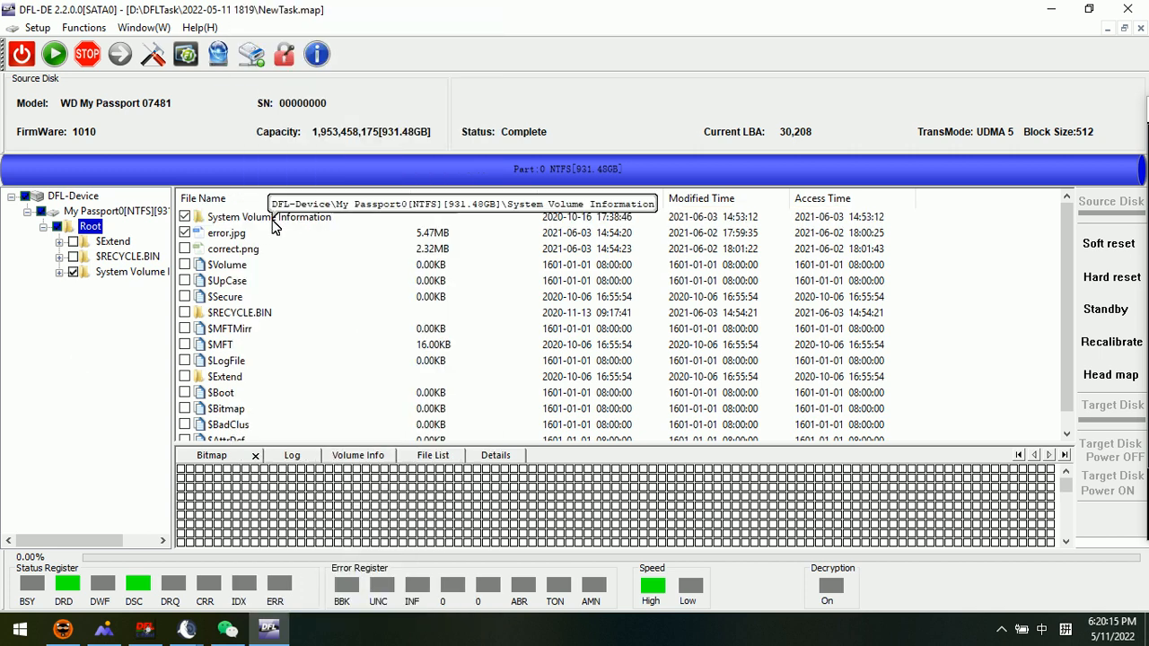
pyautogui.moveTo(152, 139)
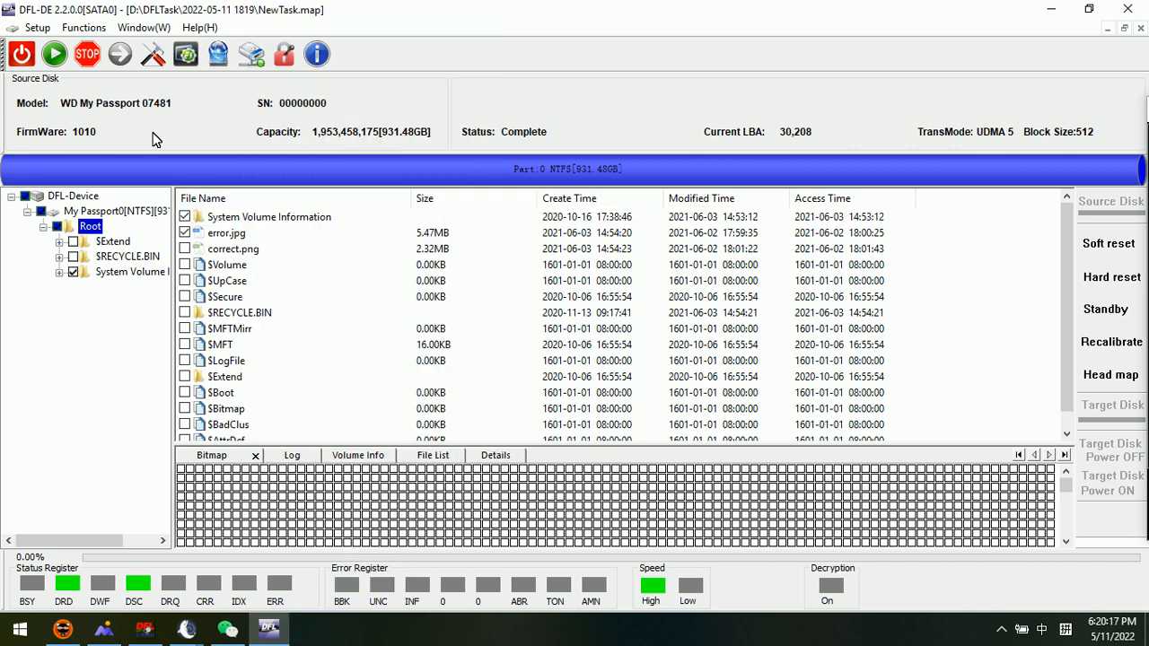
pyautogui.moveTo(126, 119)
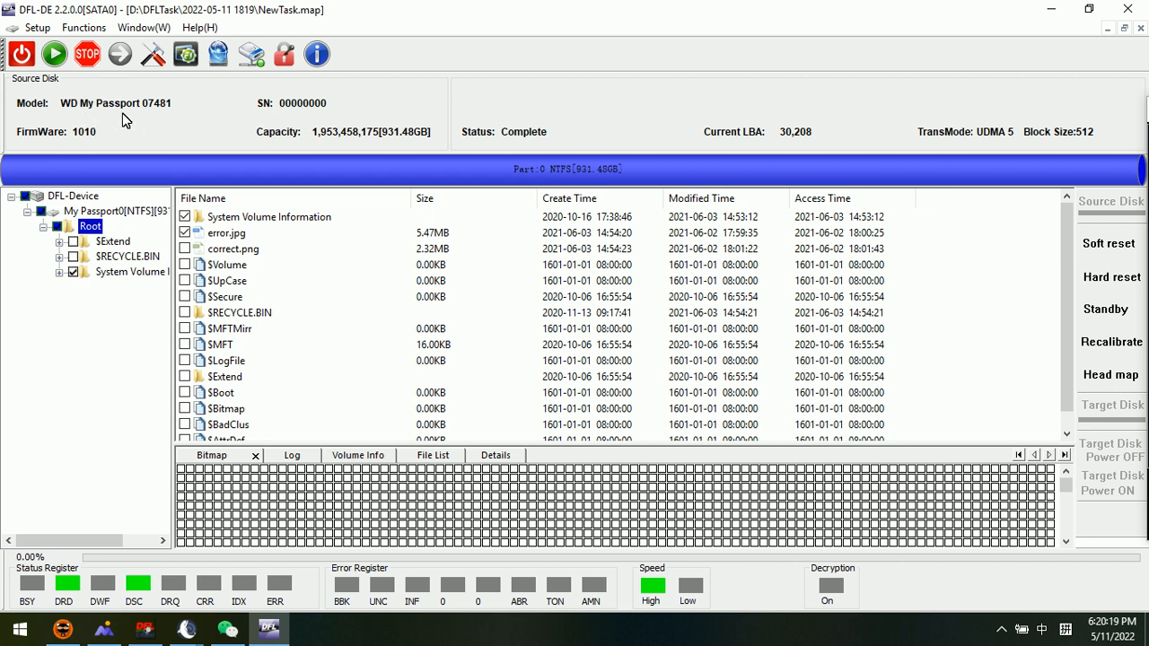
pyautogui.moveTo(159, 123)
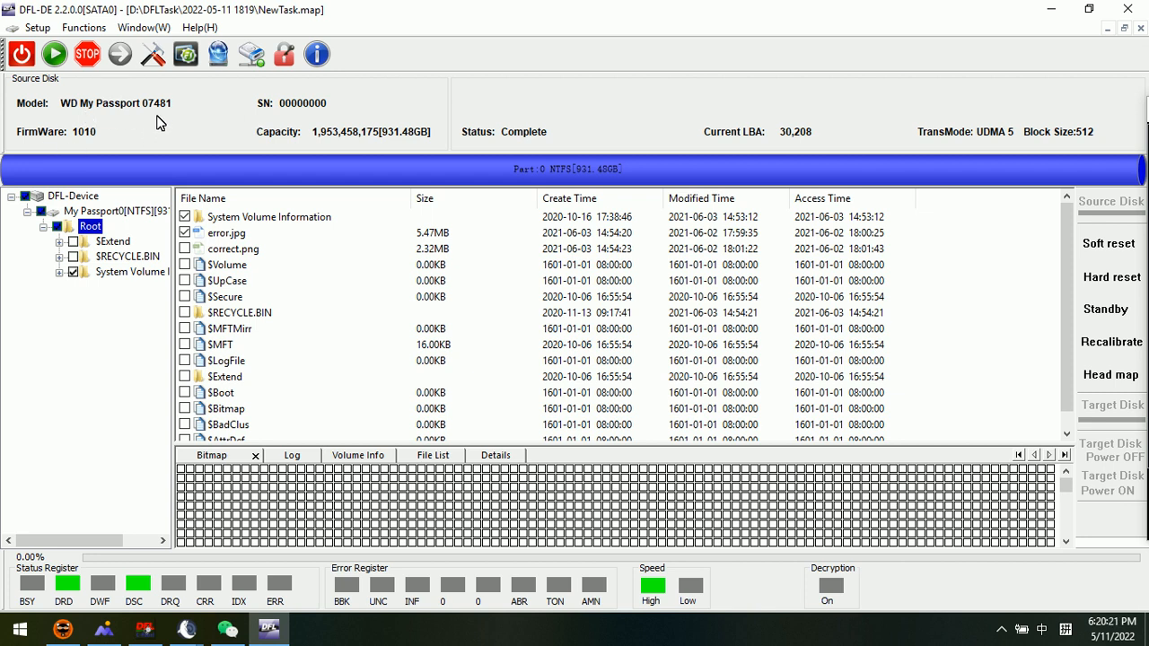
pyautogui.moveTo(219, 53)
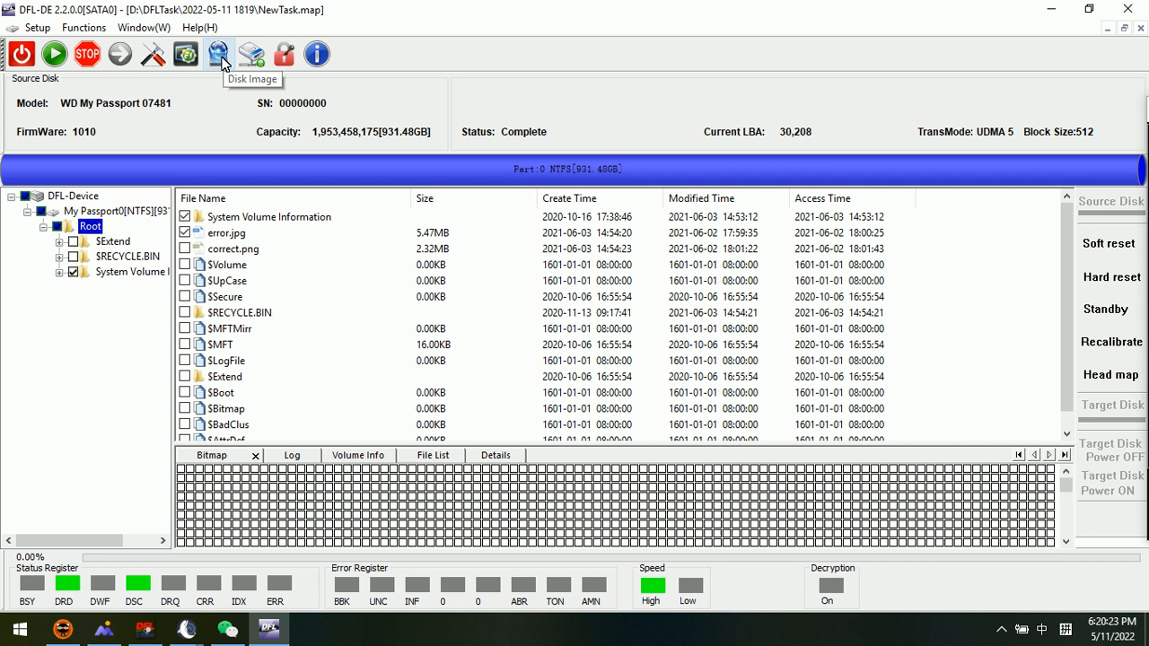
# Create a 931 GB VHDX disk and select Msft Virtual Disk as the imaging target
pyautogui.click(219, 54)
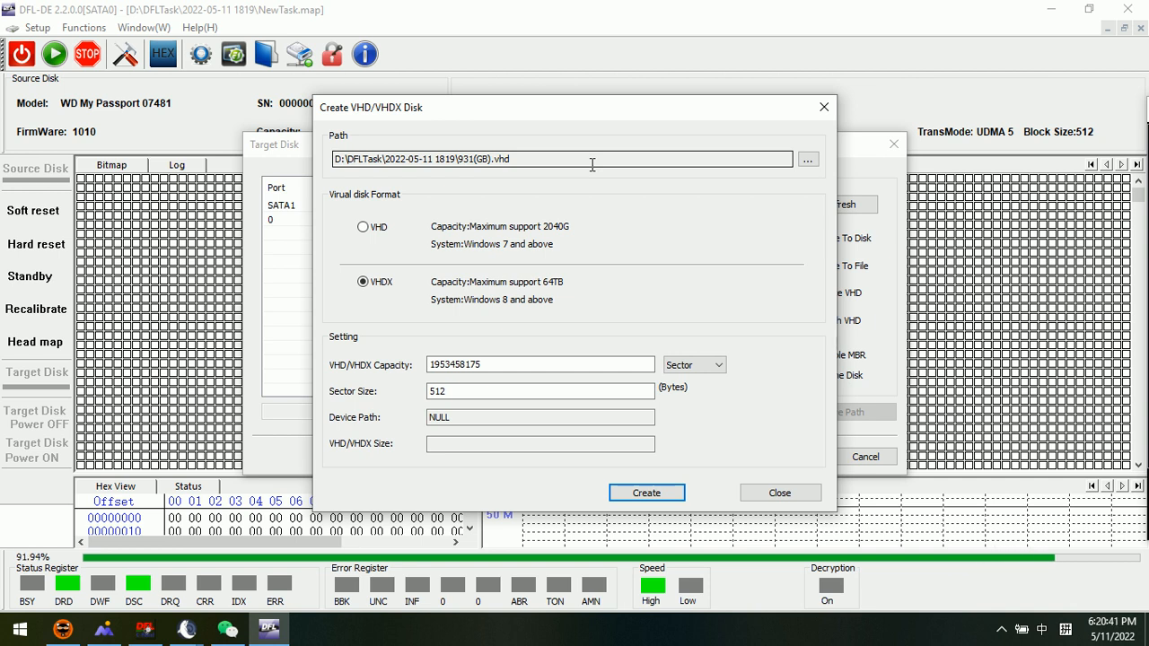
pyautogui.moveTo(392, 301)
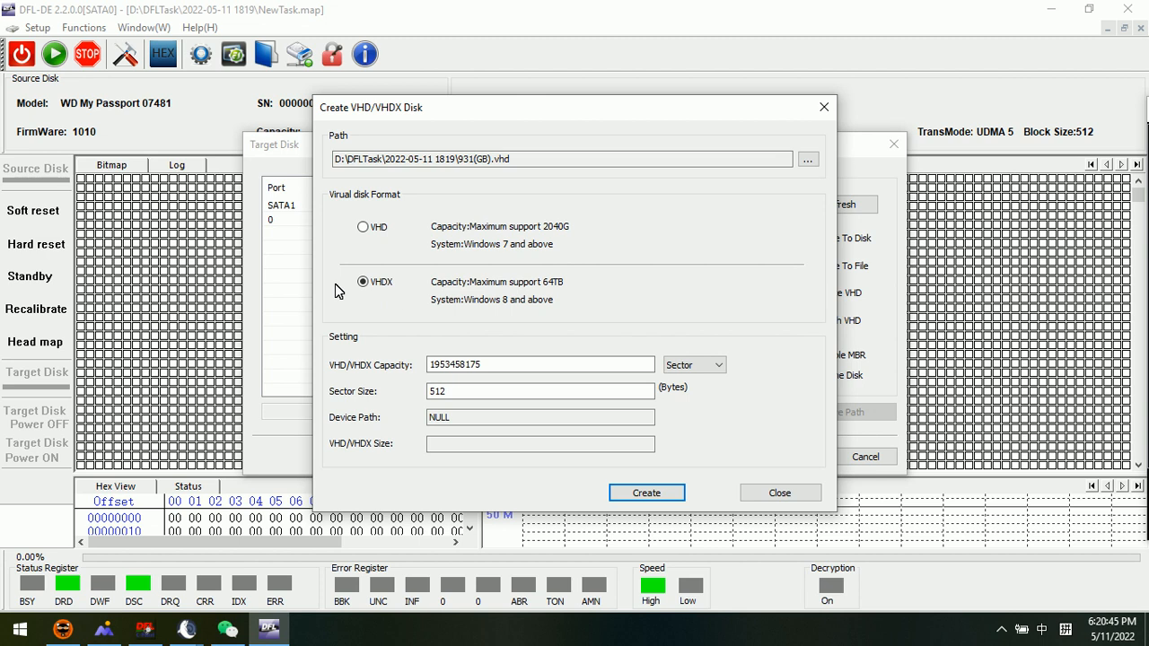
pyautogui.click(363, 281)
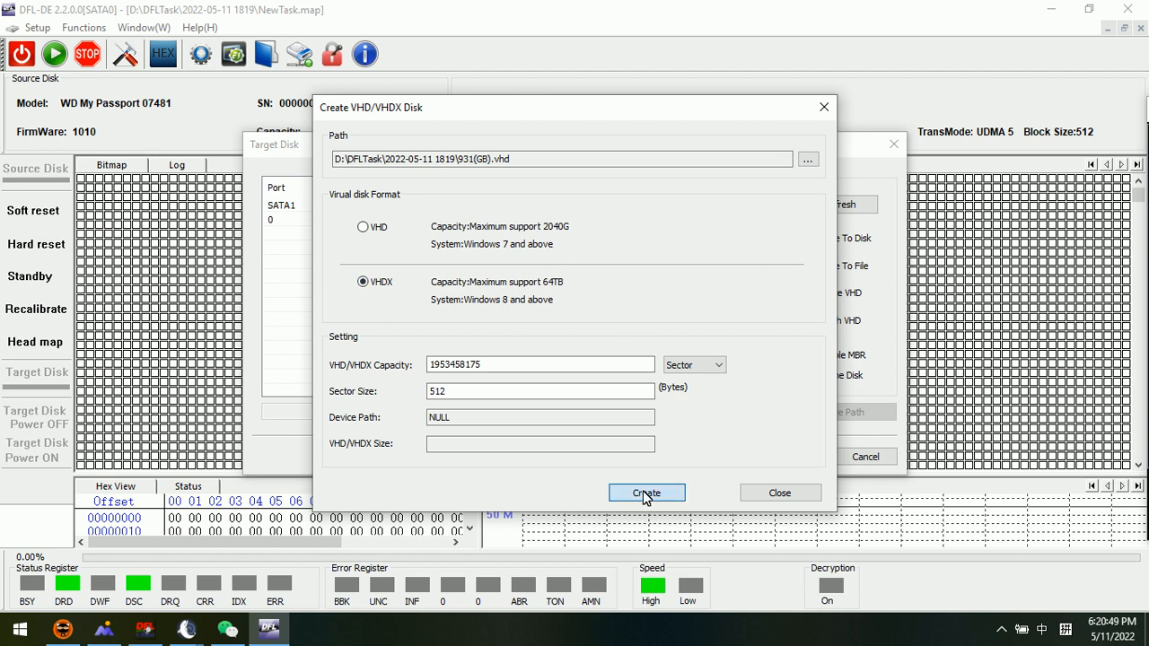
pyautogui.click(646, 493)
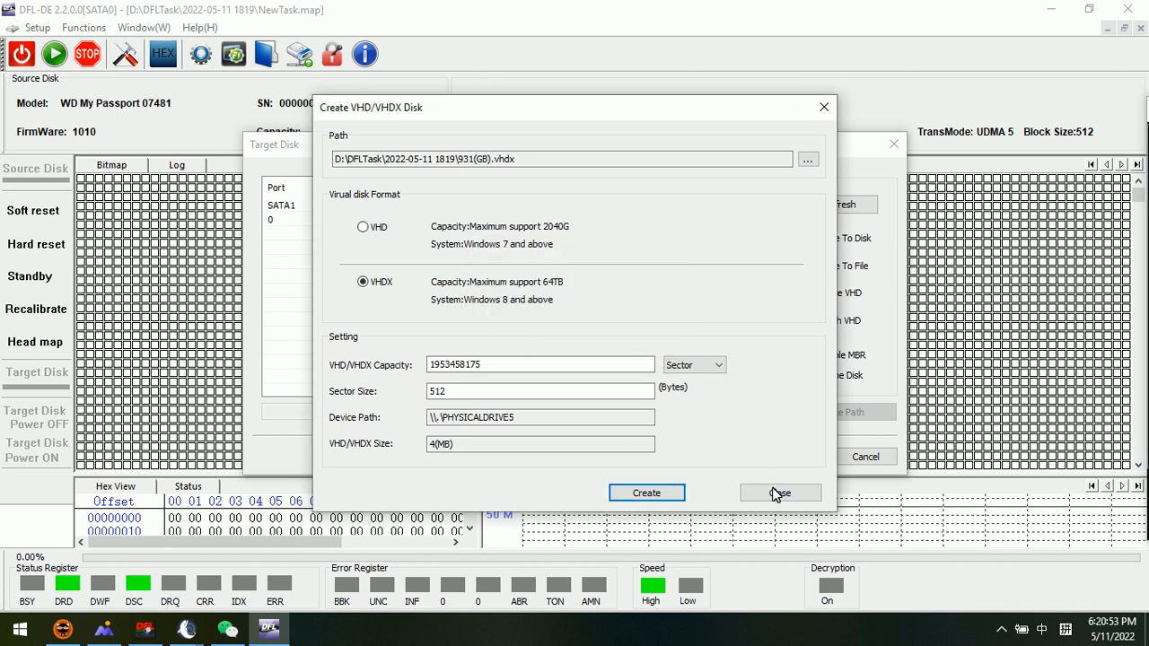
pyautogui.click(780, 493)
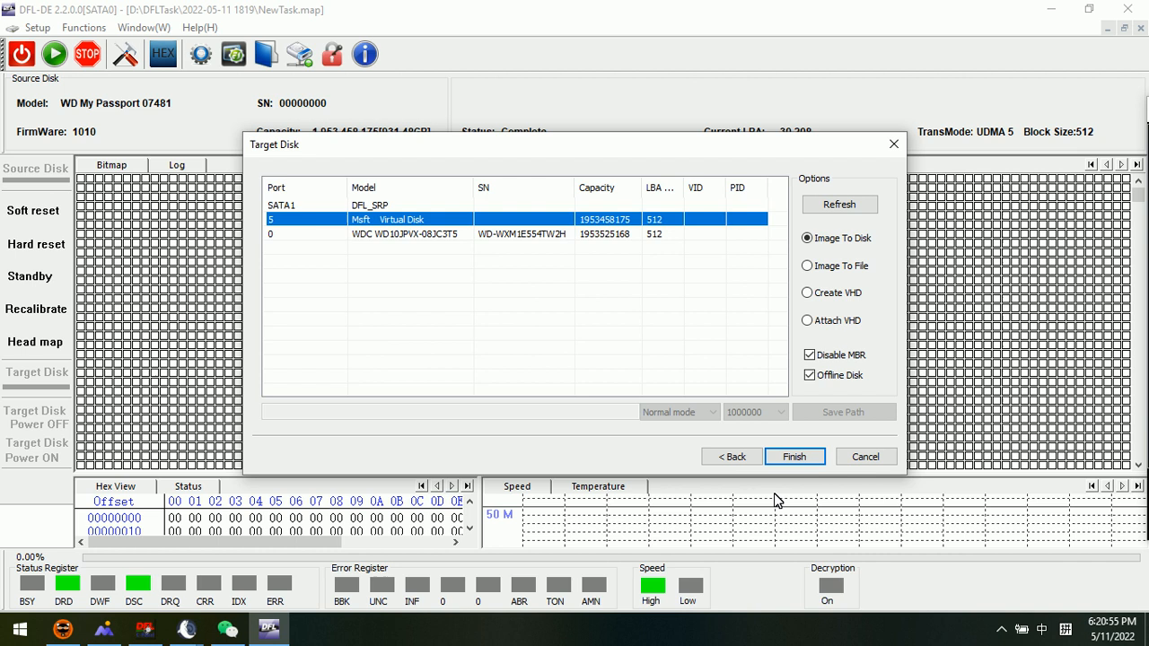
pyautogui.moveTo(405, 225)
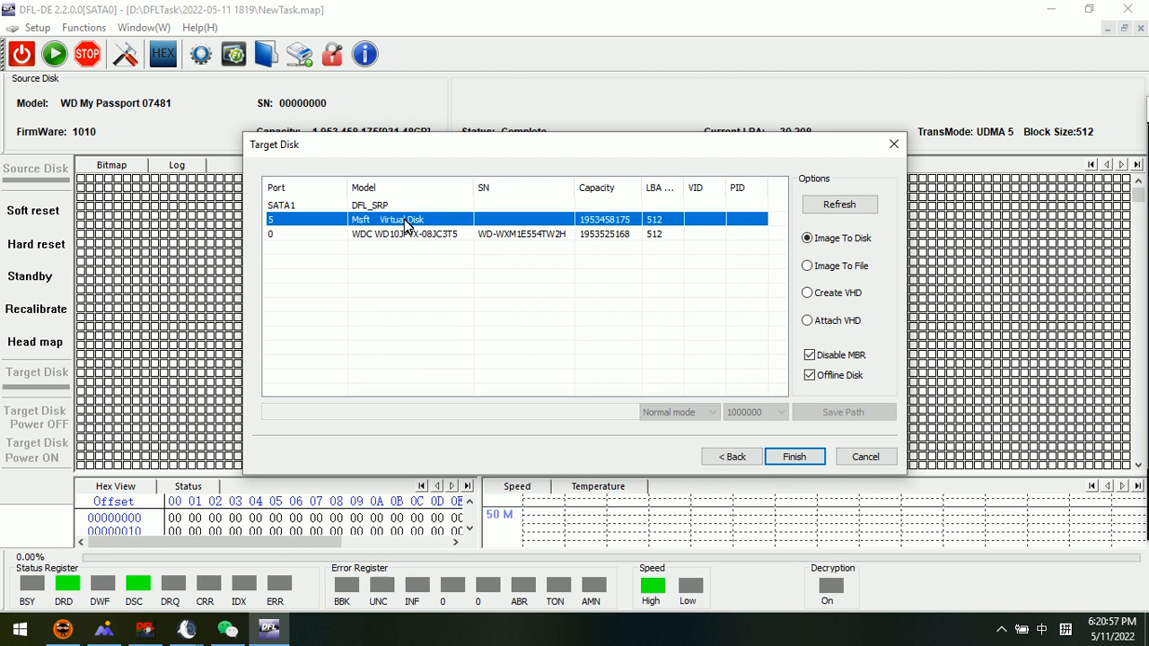
pyautogui.moveTo(417, 222)
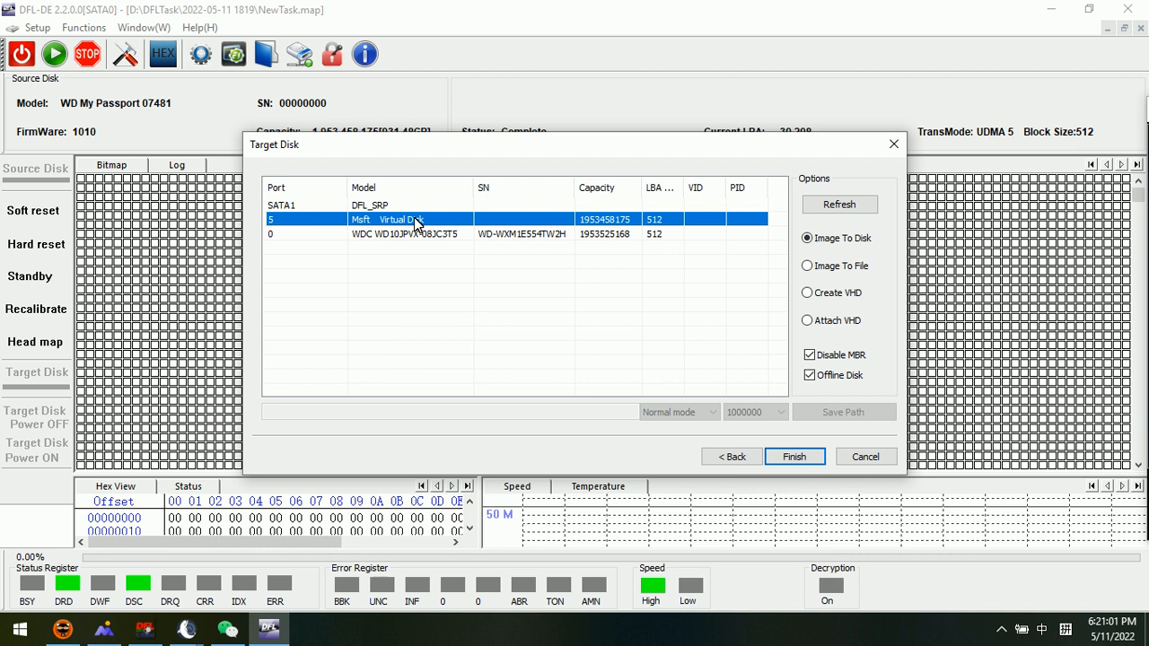
pyautogui.click(793, 457)
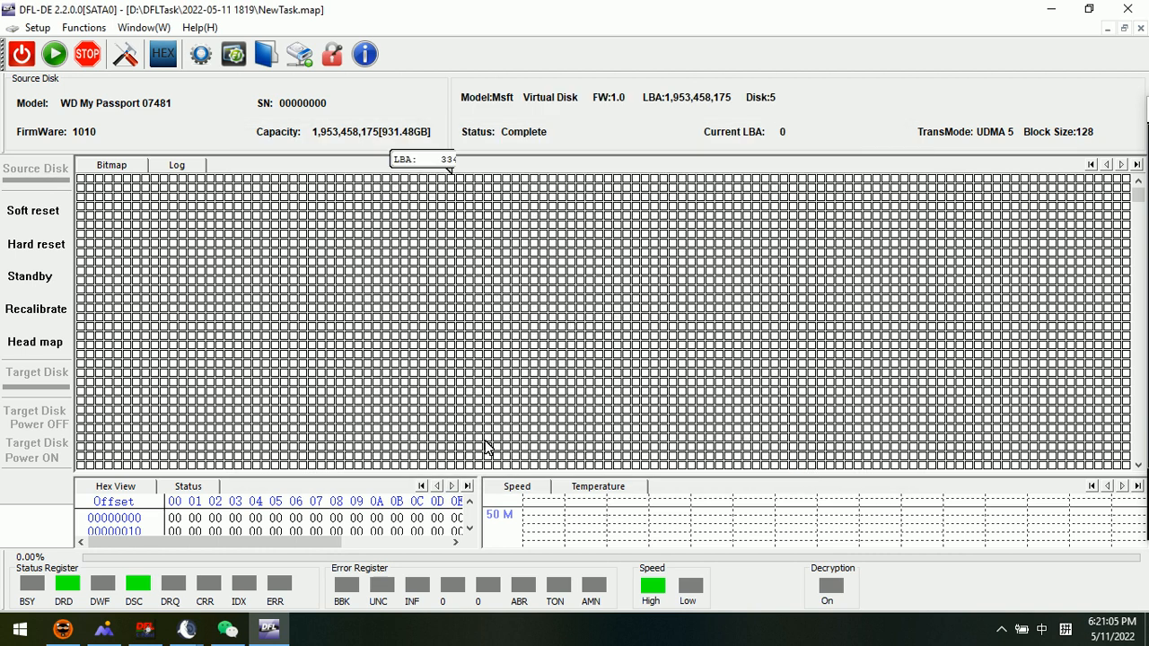
pyautogui.moveTo(471, 411)
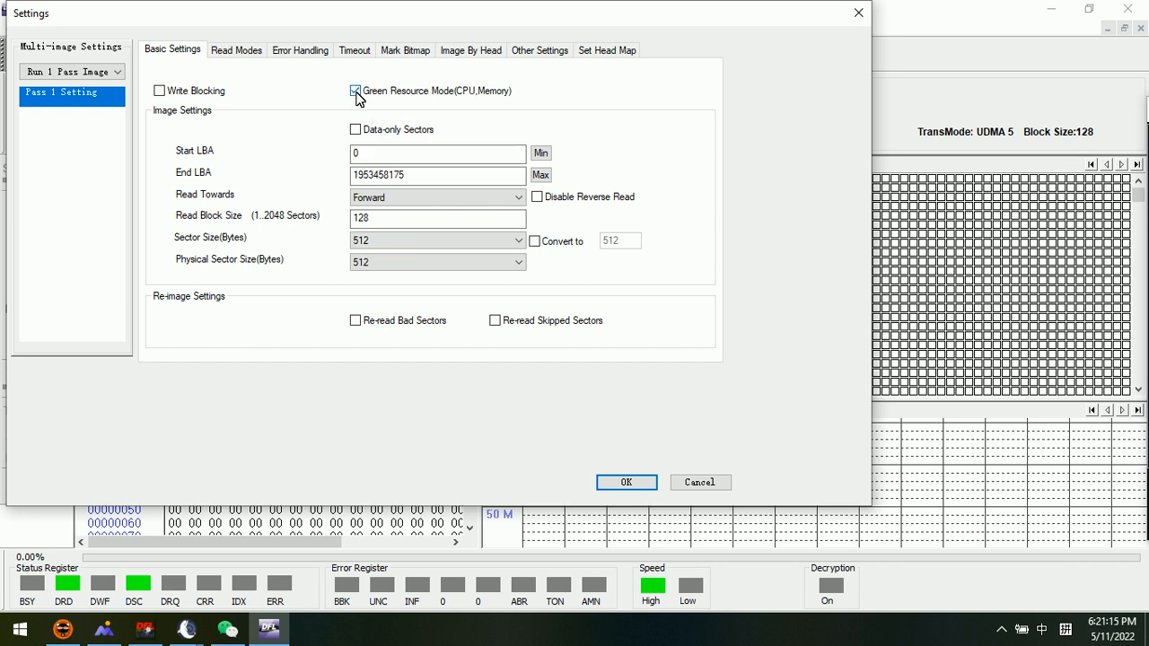
# Turn off Green Resource Mode and set the read block size to 1024
pyautogui.click(355, 91)
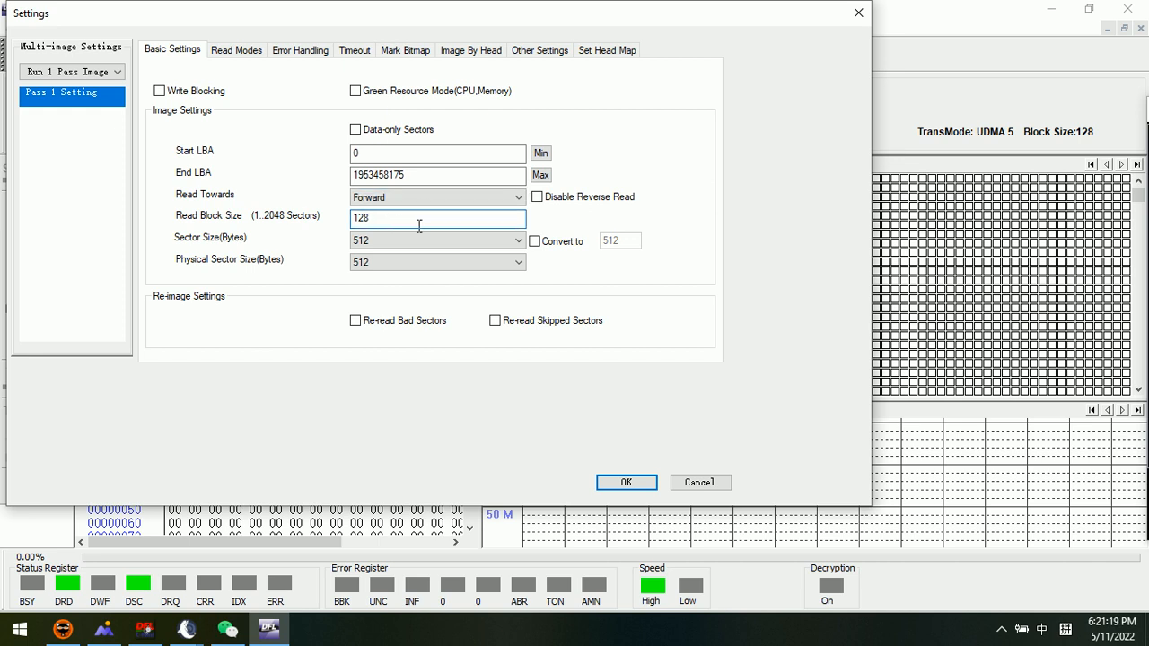
pyautogui.write('1025')
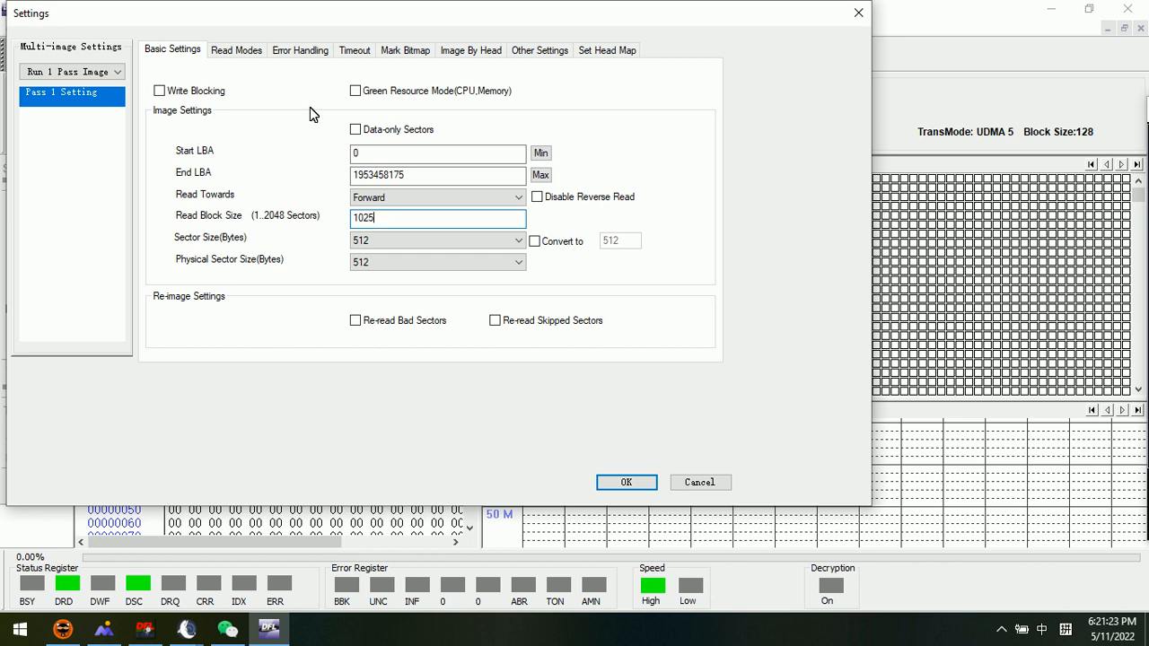
pyautogui.click(437, 239)
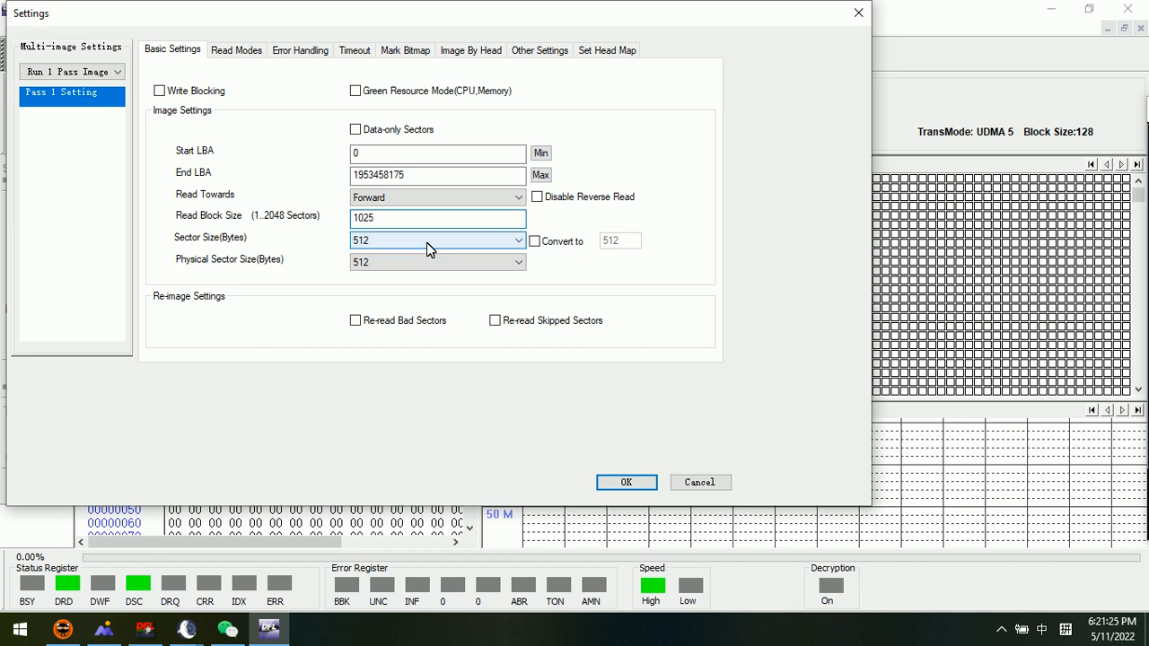
pyautogui.click(437, 219)
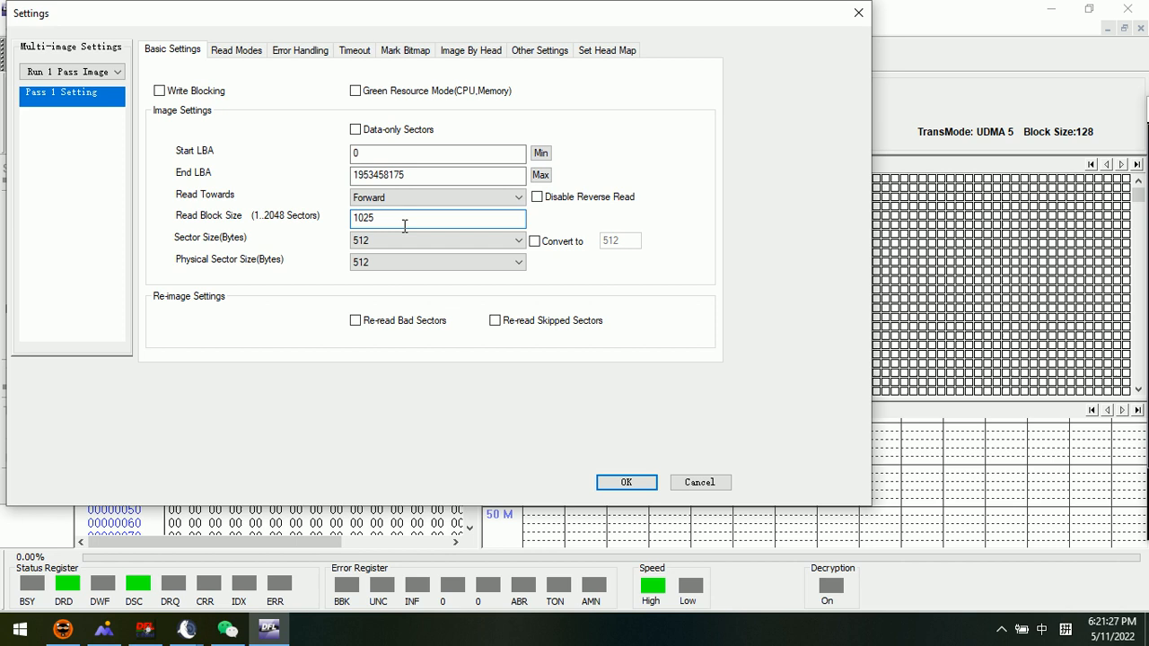
pyautogui.write('1024')
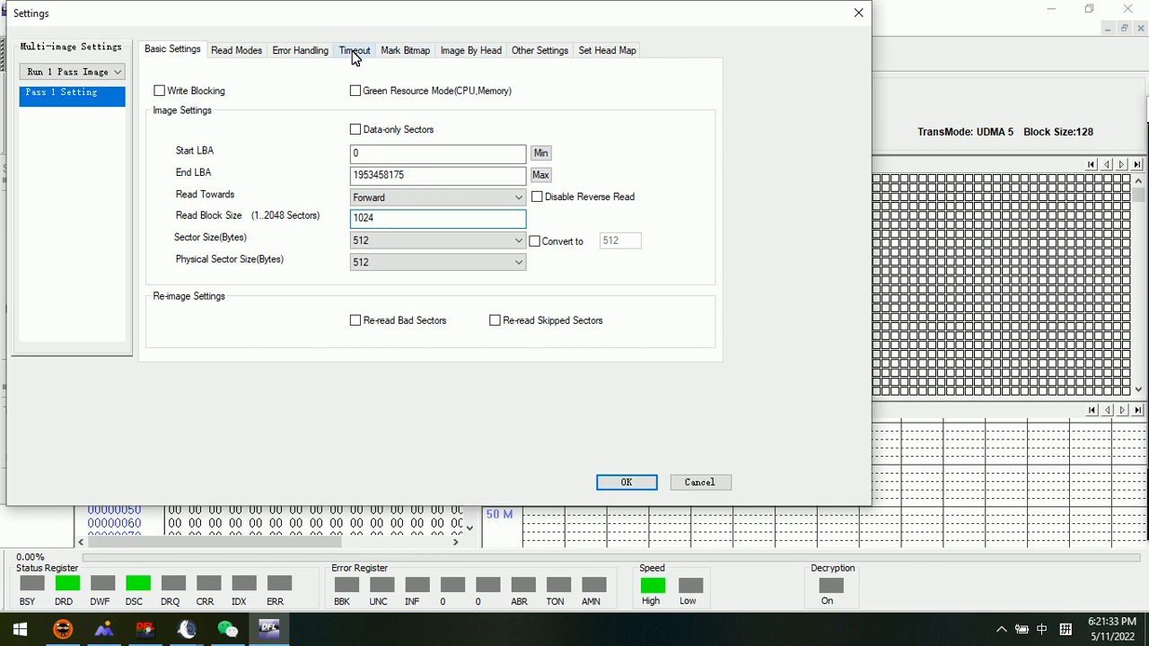
# Disable hard, soft and drive resets on read errors and save the settings
pyautogui.click(354, 49)
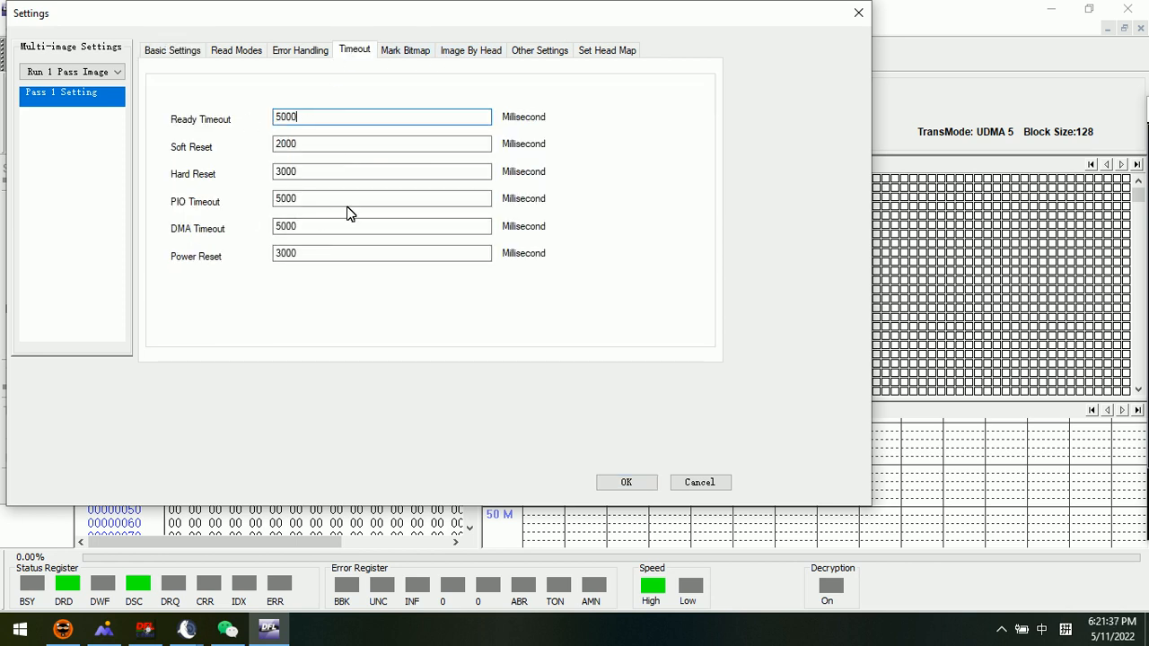
pyautogui.click(300, 49)
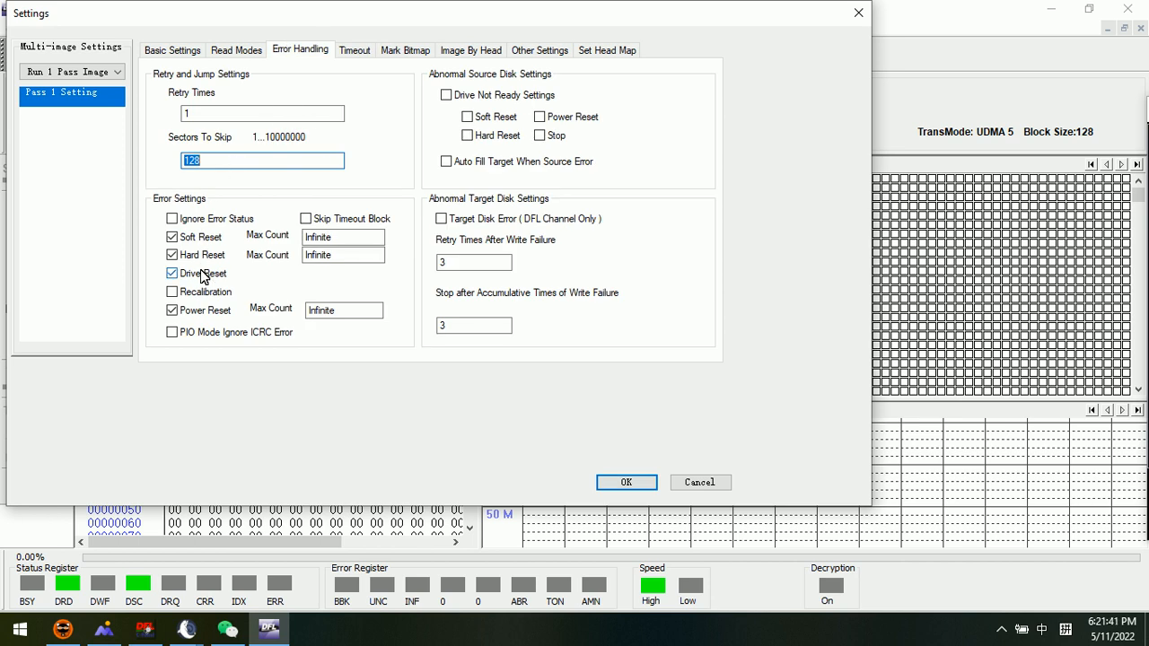
pyautogui.click(173, 255)
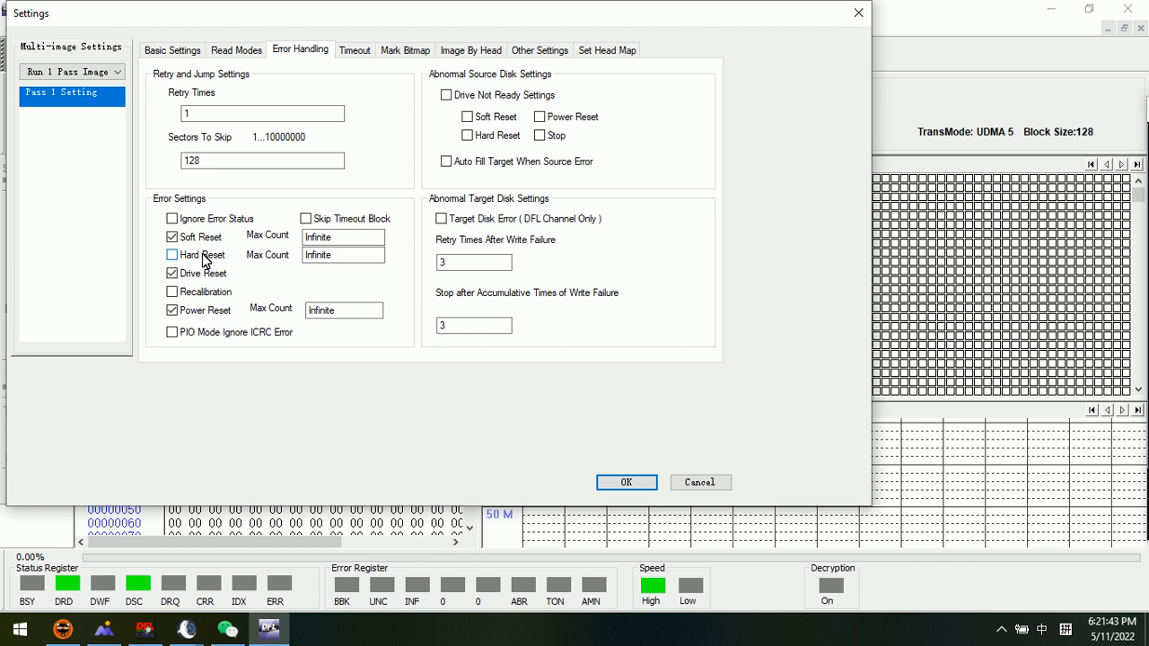
pyautogui.click(173, 236)
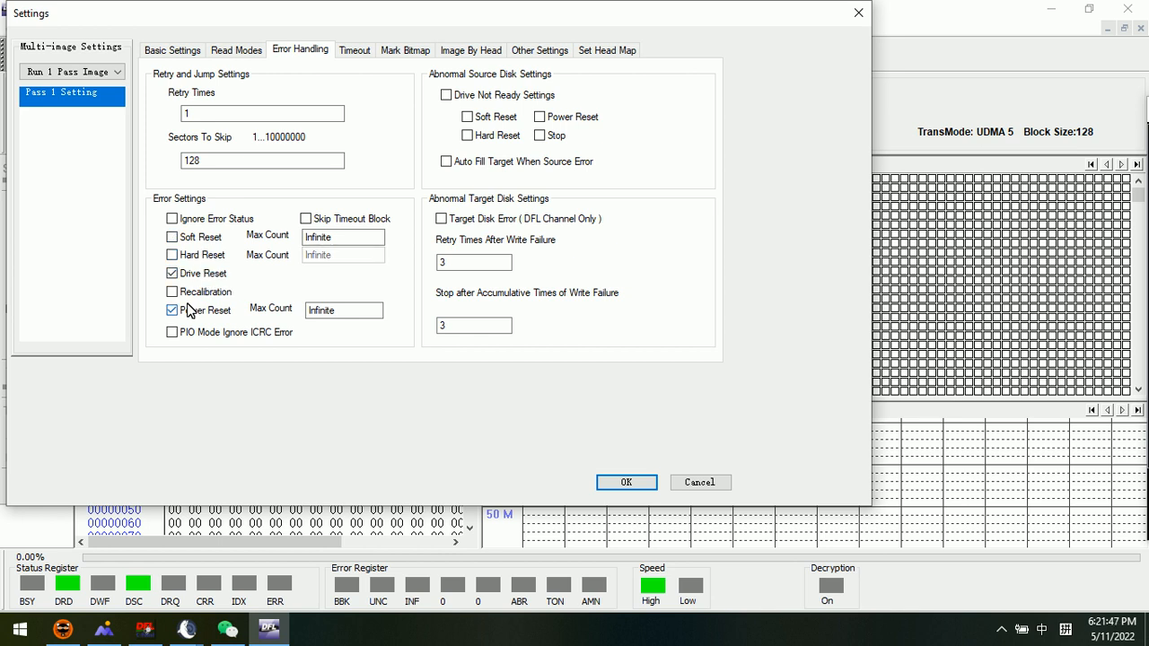
pyautogui.click(171, 273)
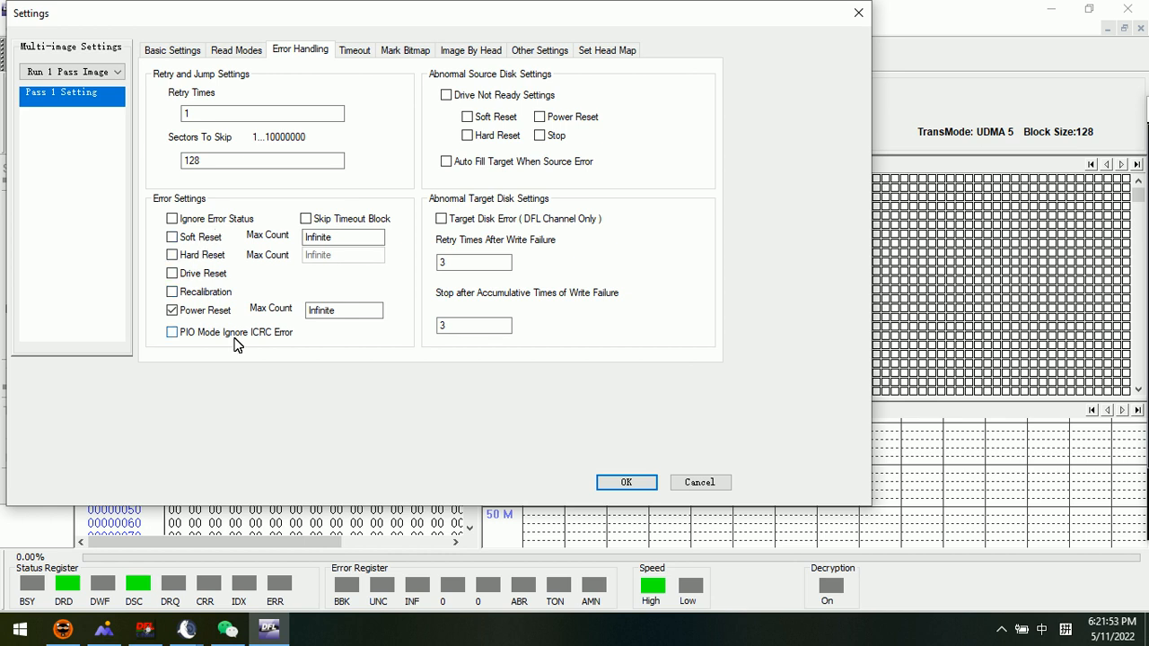
pyautogui.click(626, 482)
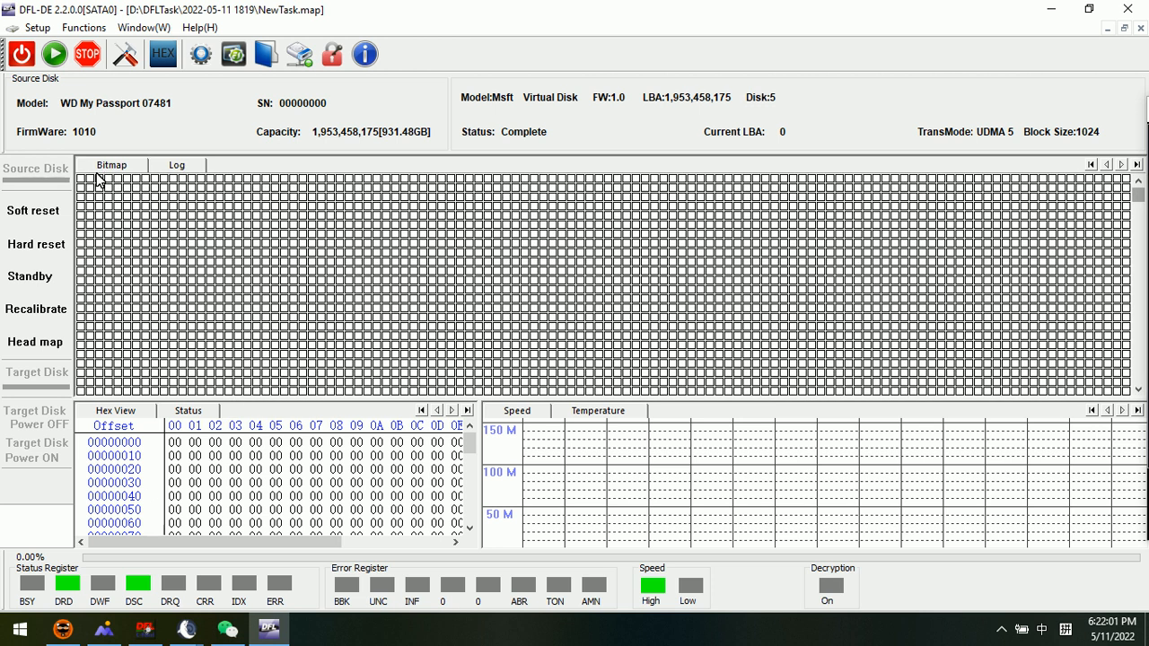
# Start imaging the My Passport drive and switch to the hardware setup photo
pyautogui.click(54, 54)
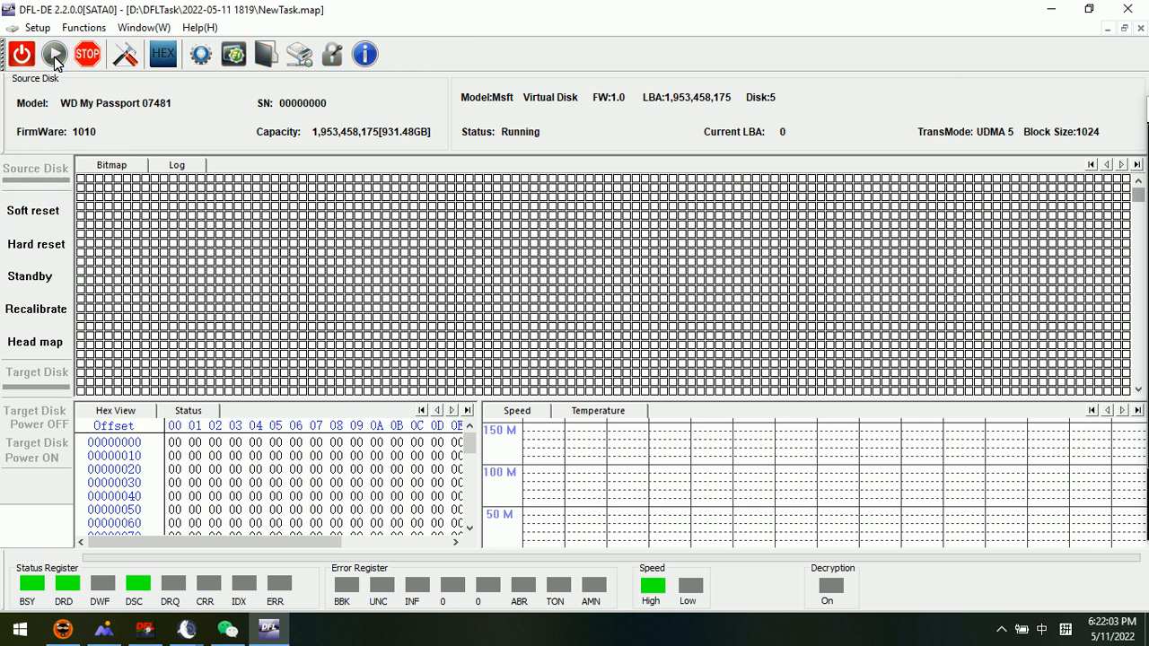
pyautogui.click(54, 54)
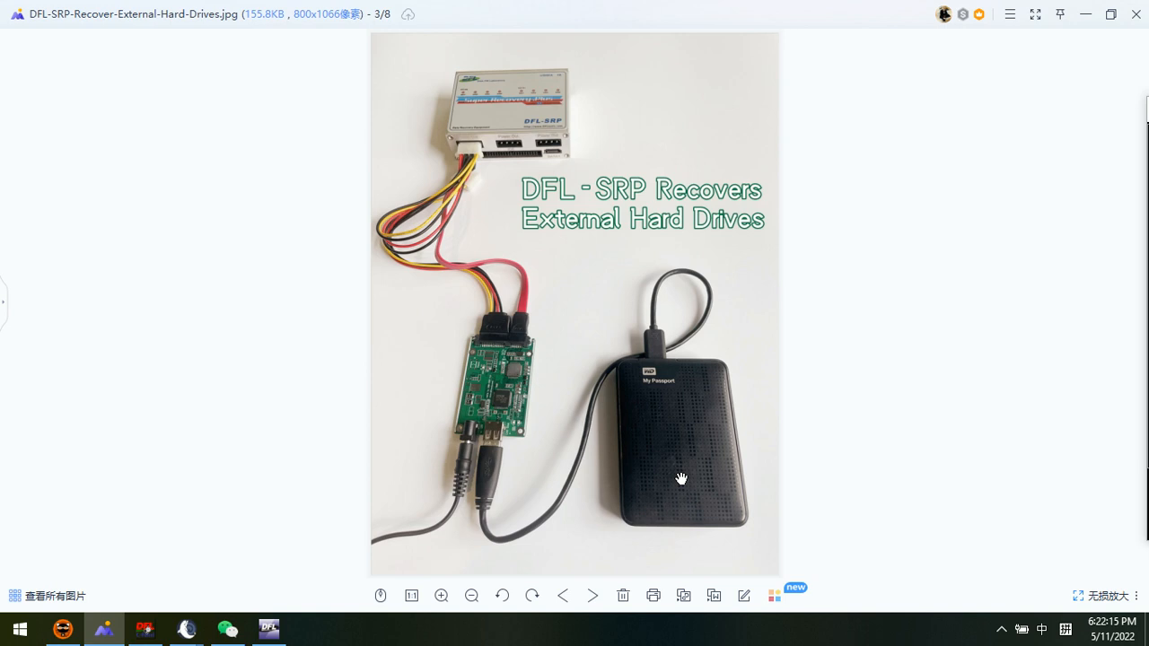
pyautogui.moveTo(696, 439)
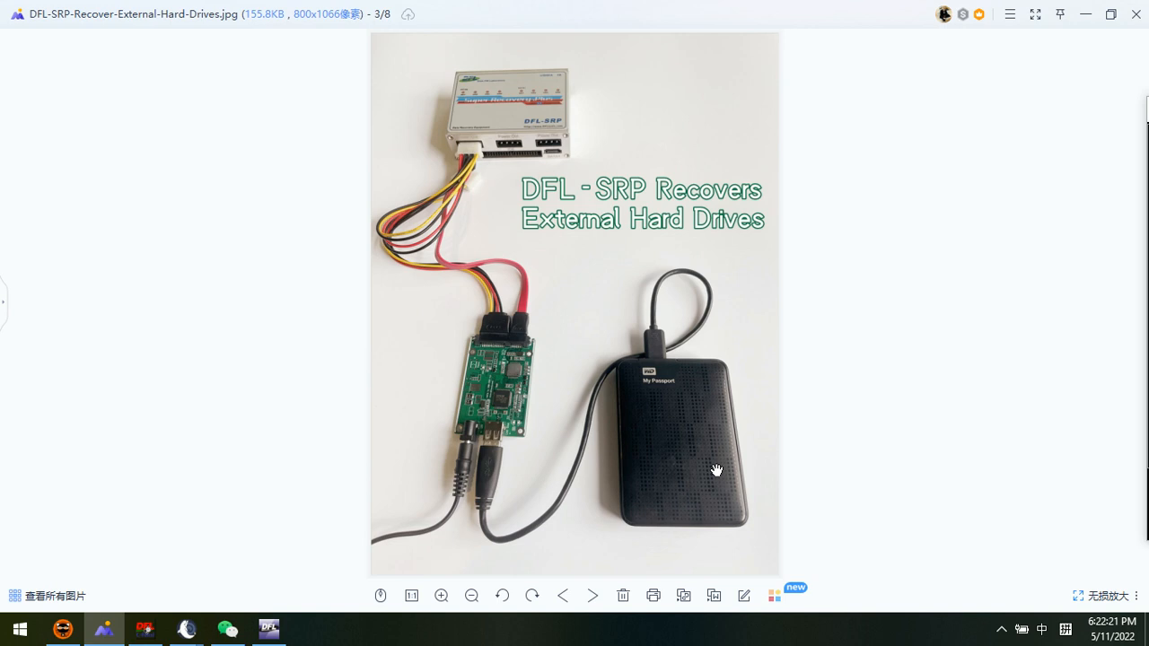
pyautogui.click(268, 629)
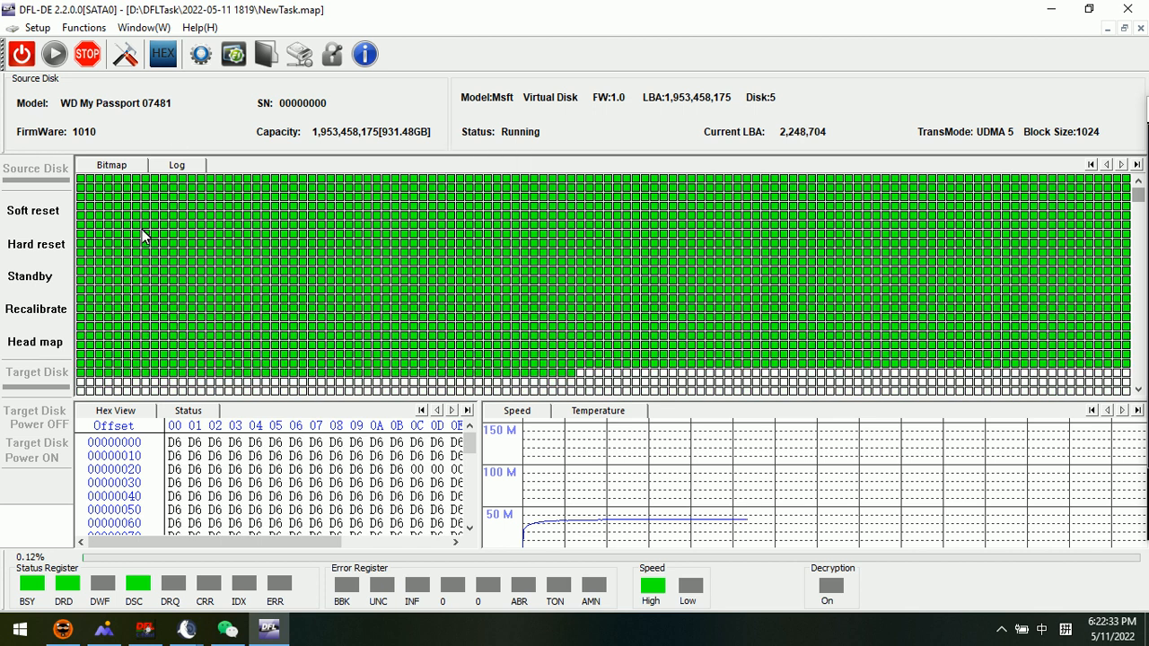
# Switch to the Status tab to show copied size, speed and elapsed time
pyautogui.click(188, 411)
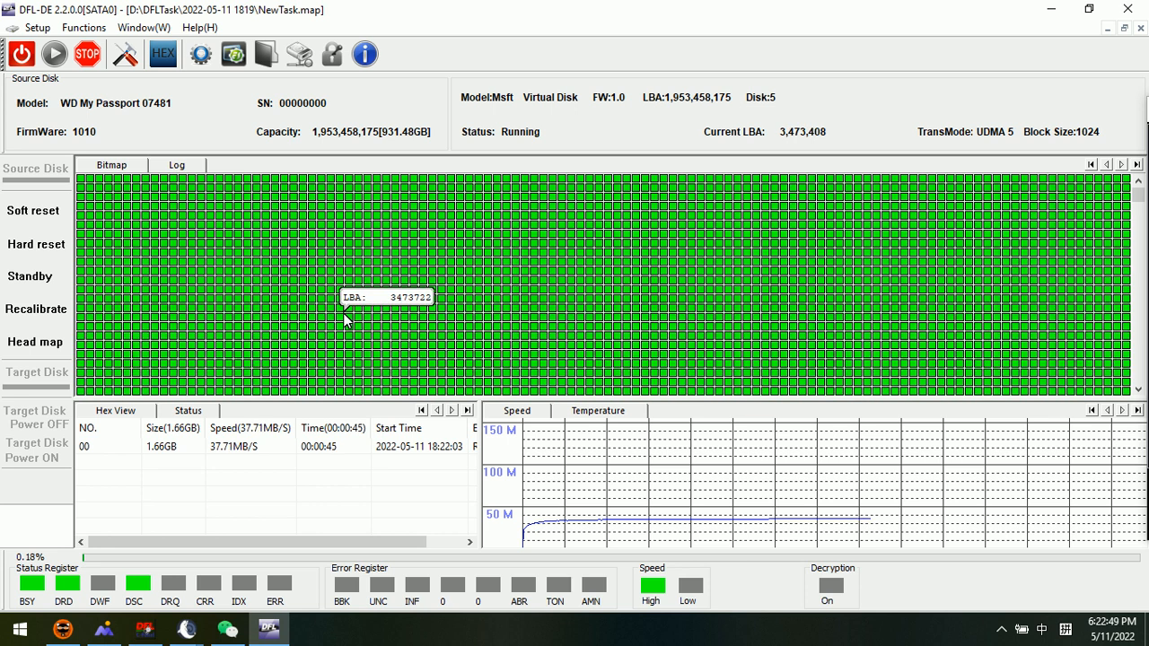
pyautogui.moveTo(656, 233)
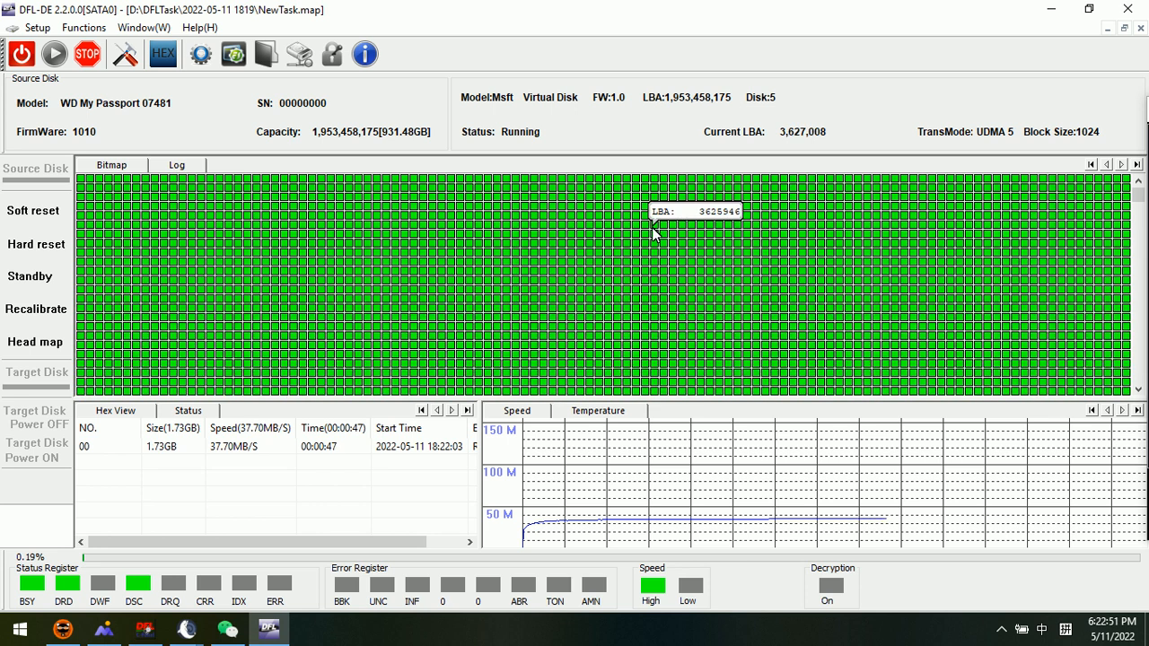